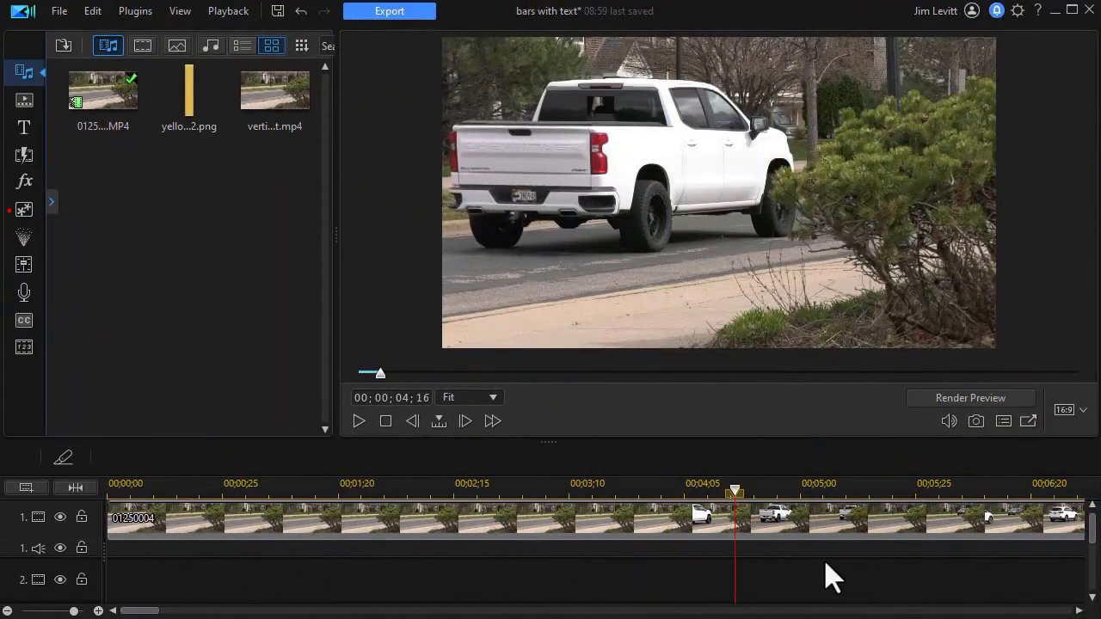
mouse_move(249, 266)
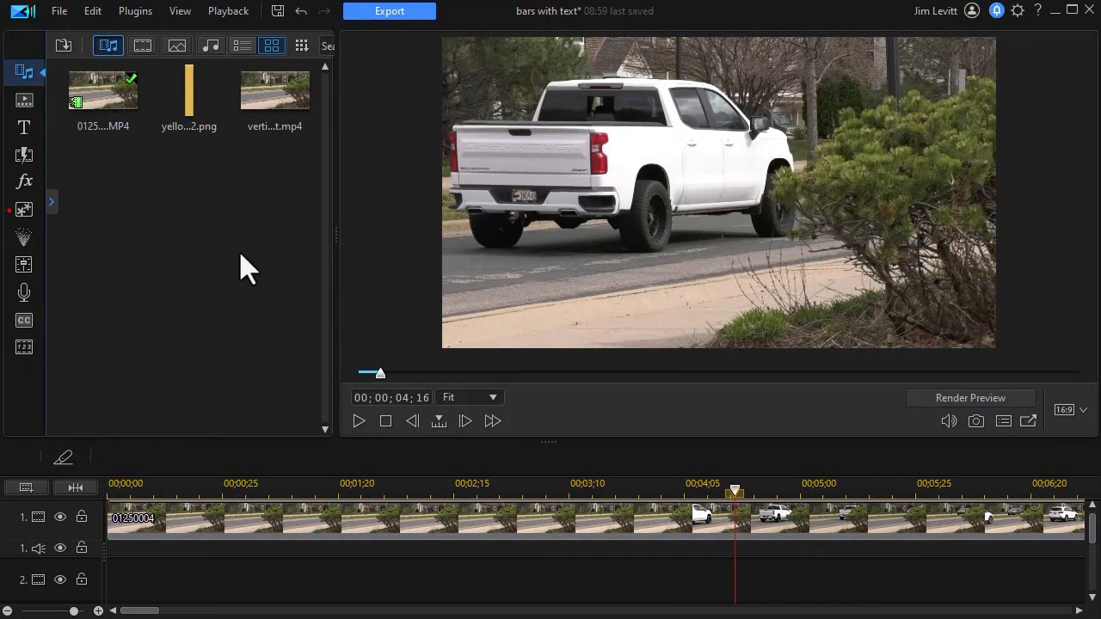
mouse_move(406, 588)
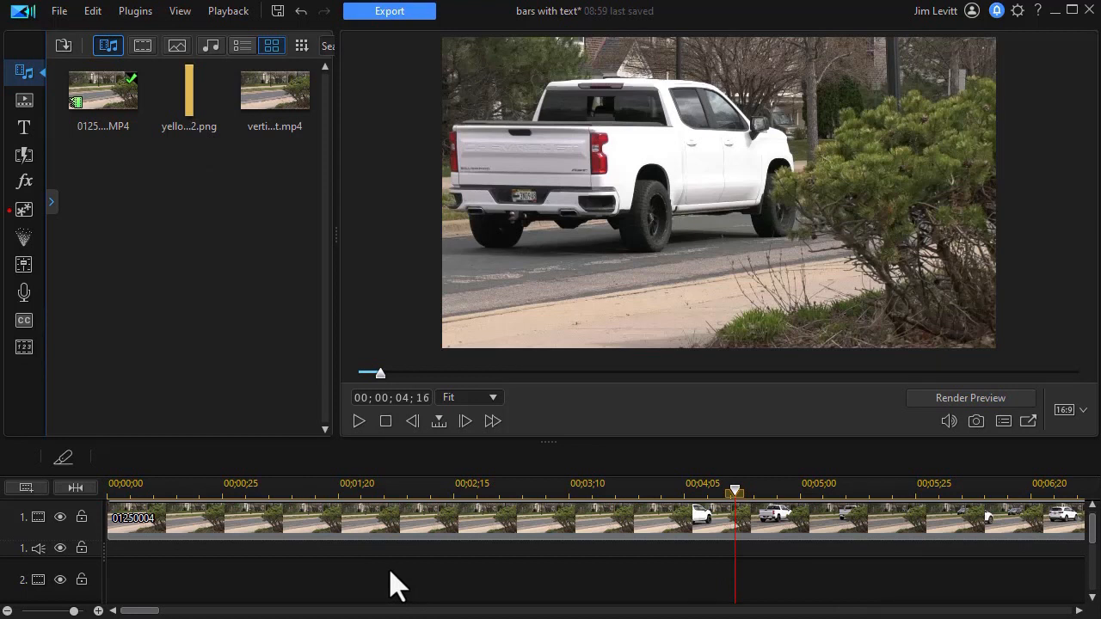
mouse_move(385, 577)
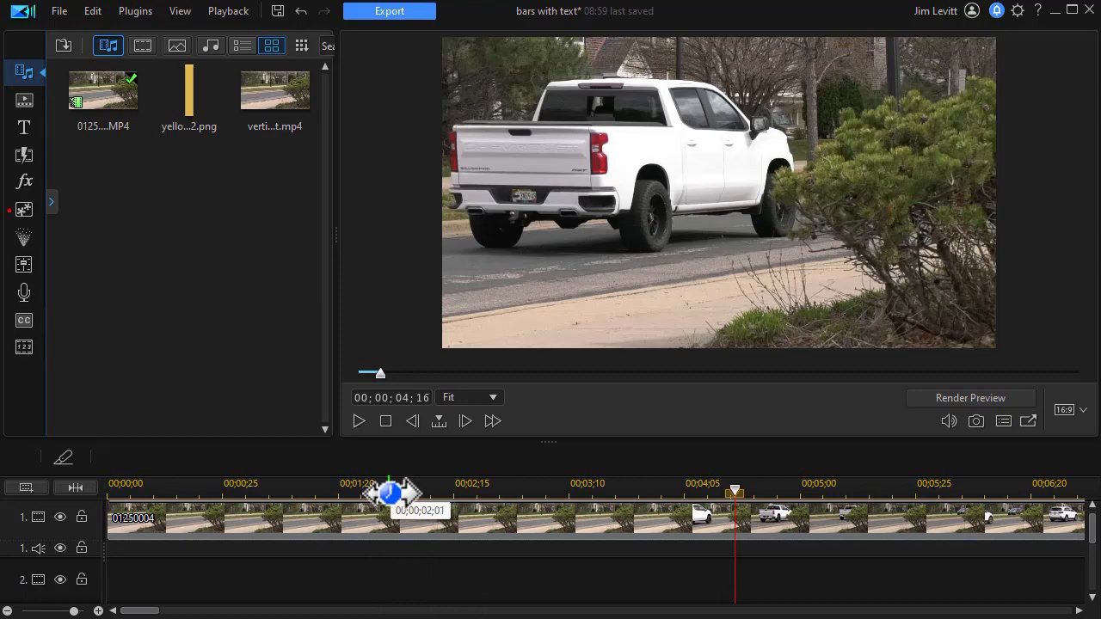
mouse_move(427, 458)
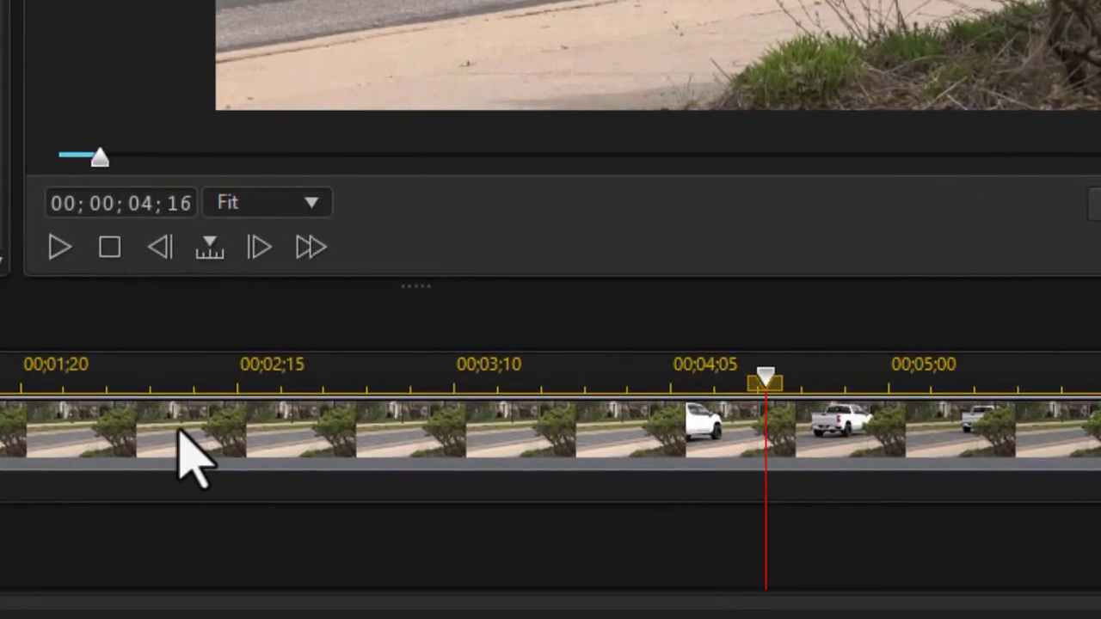
mouse_move(161, 413)
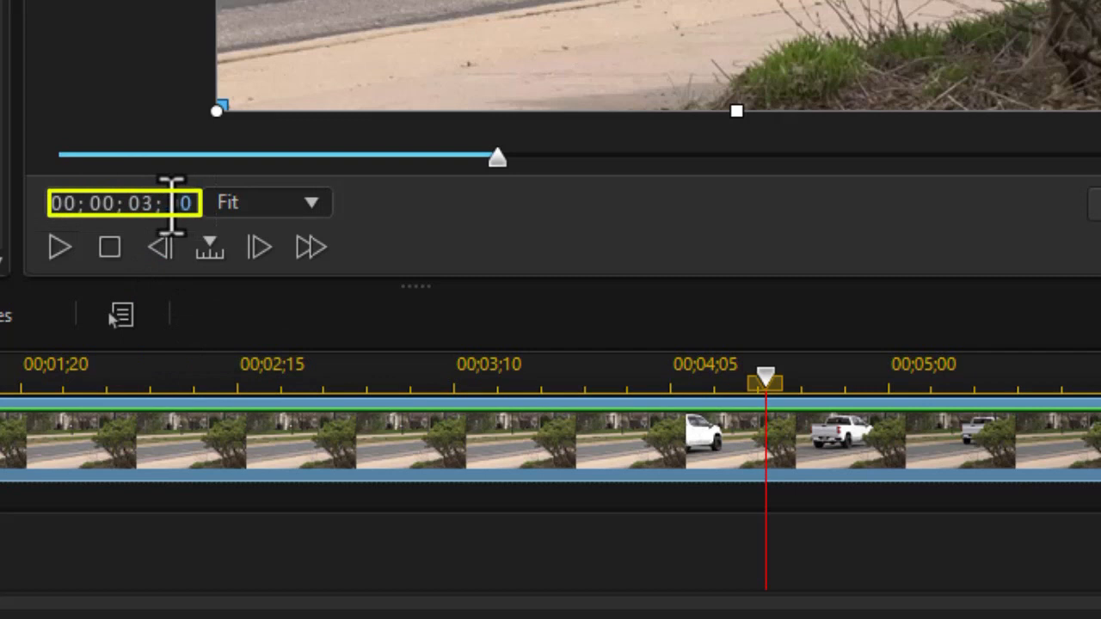
- Place timeline markers at 3;00 and 3;15 along the truck clip
left_click_drag(764, 375, 365, 375)
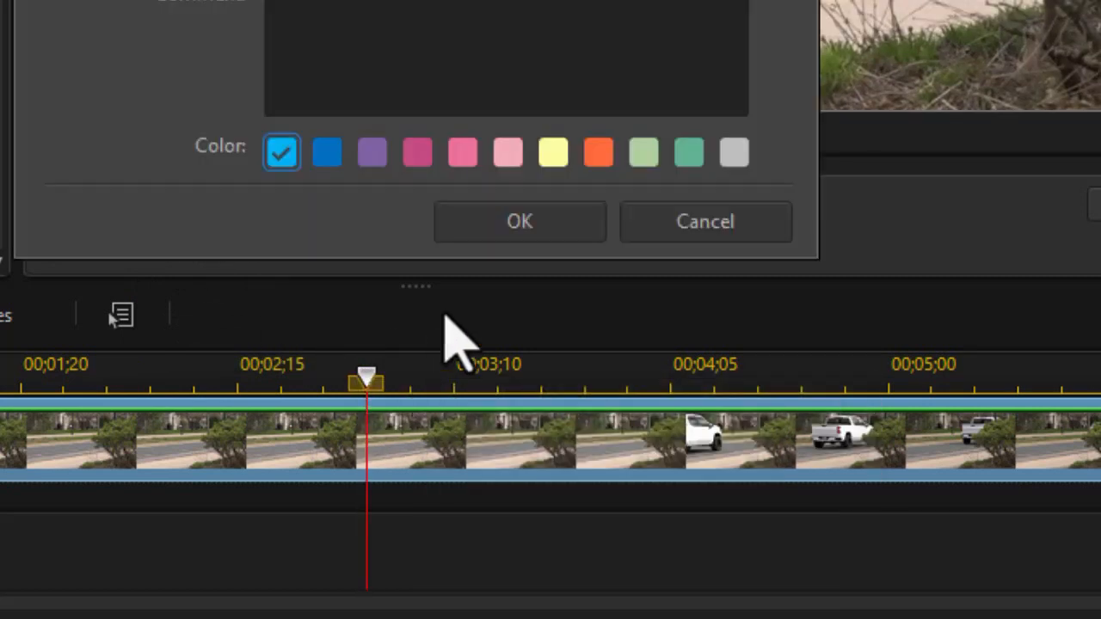
left_click(519, 220)
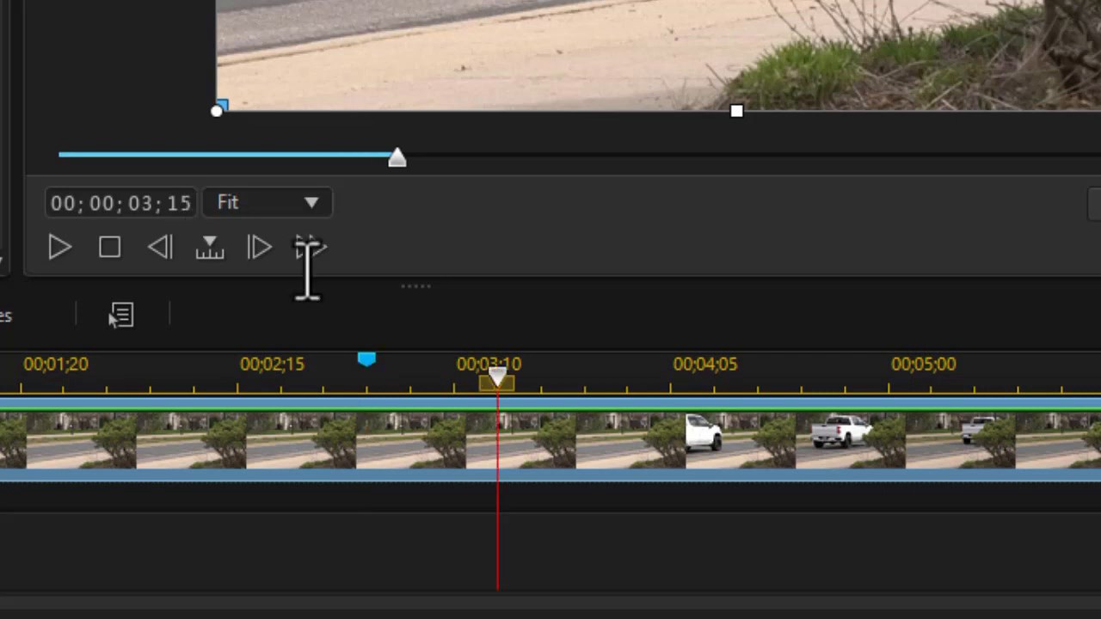
right_click(495, 375)
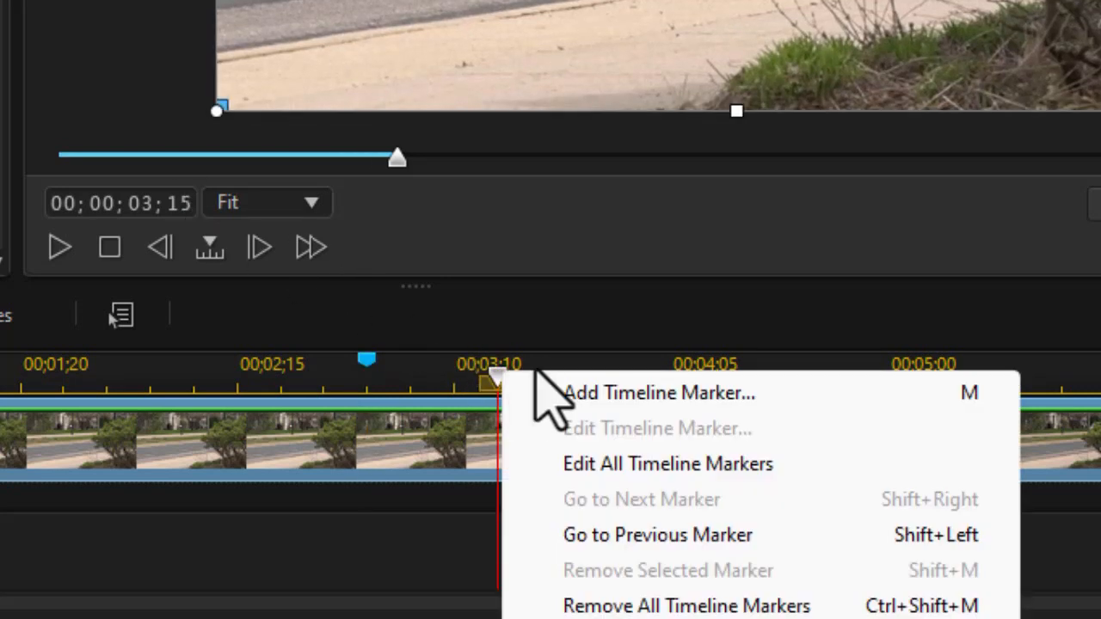
left_click(655, 392)
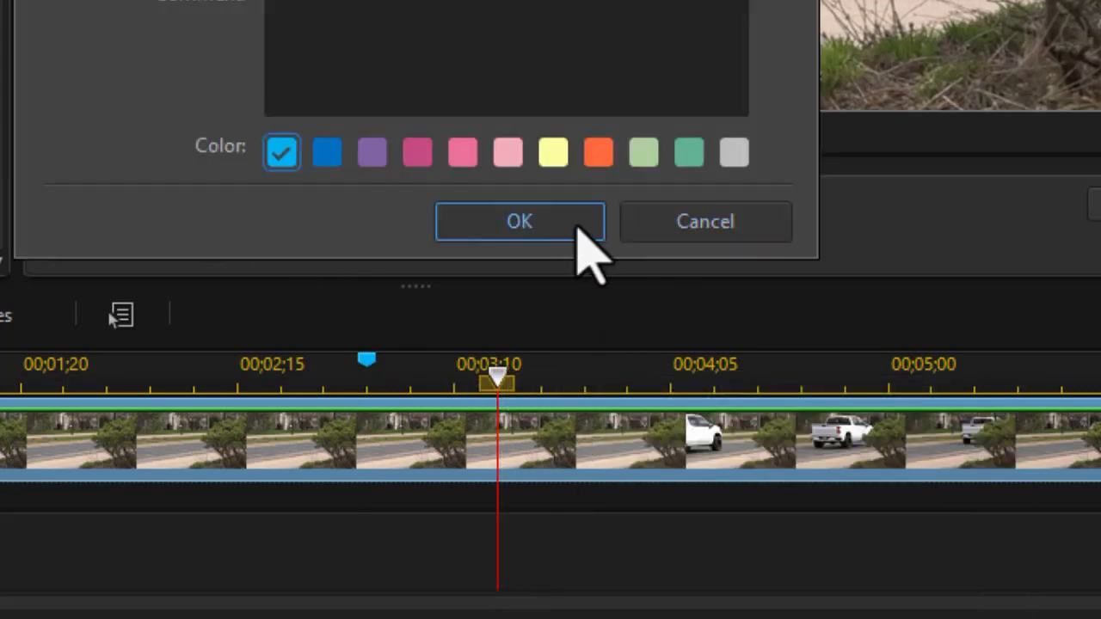
left_click(519, 220)
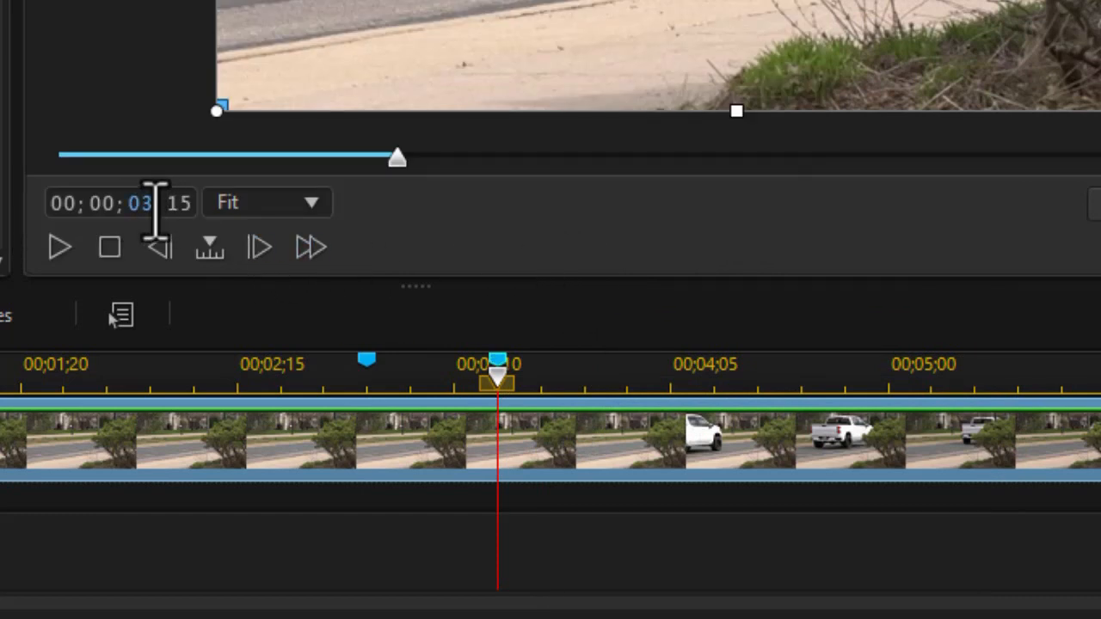
- Jump the playhead ahead to set up the next marker at 4;00
left_click(210, 248)
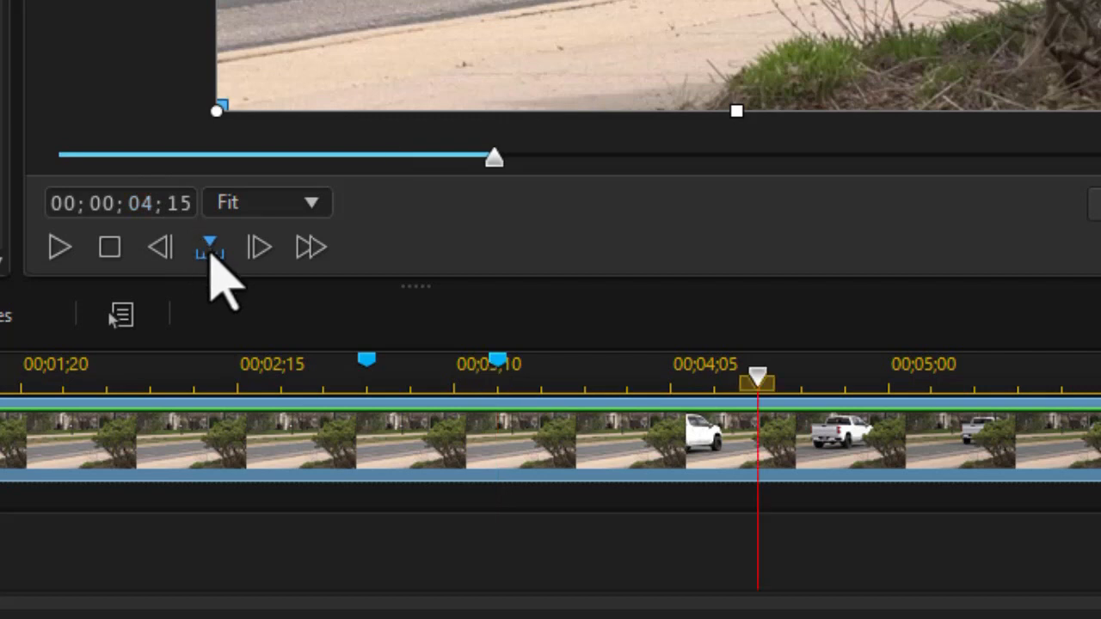
mouse_move(279, 323)
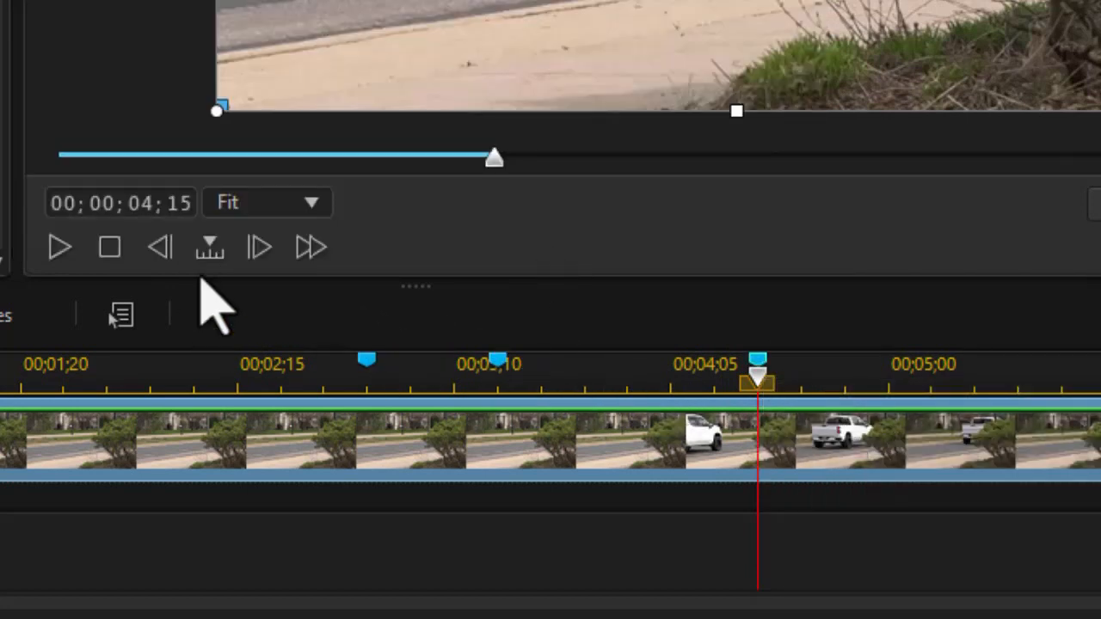
left_click(171, 203)
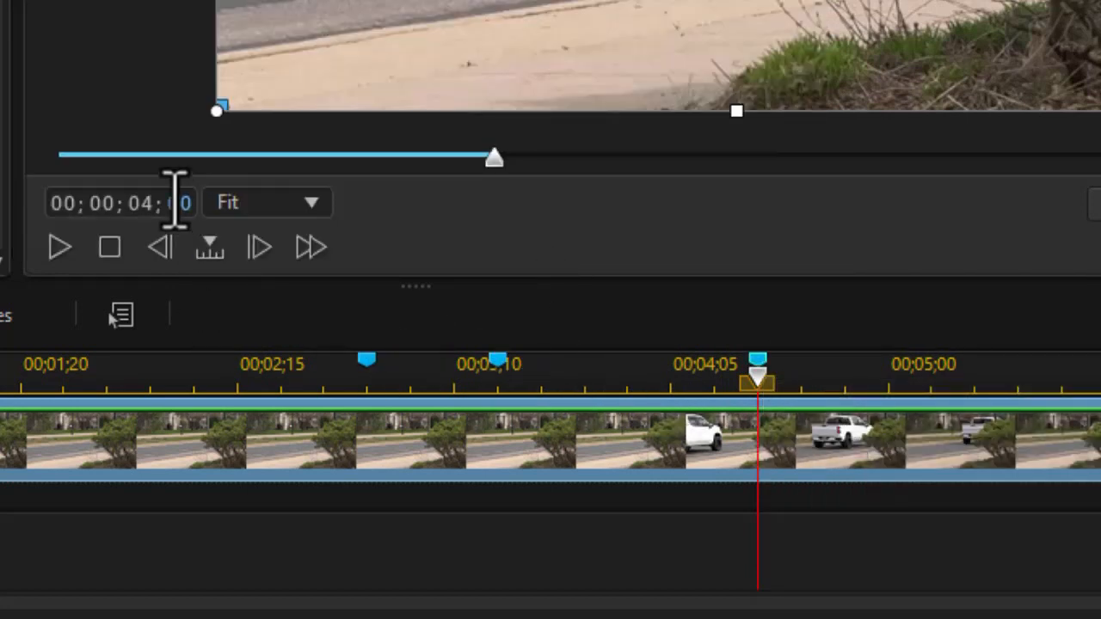
left_click_drag(757, 379, 622, 379)
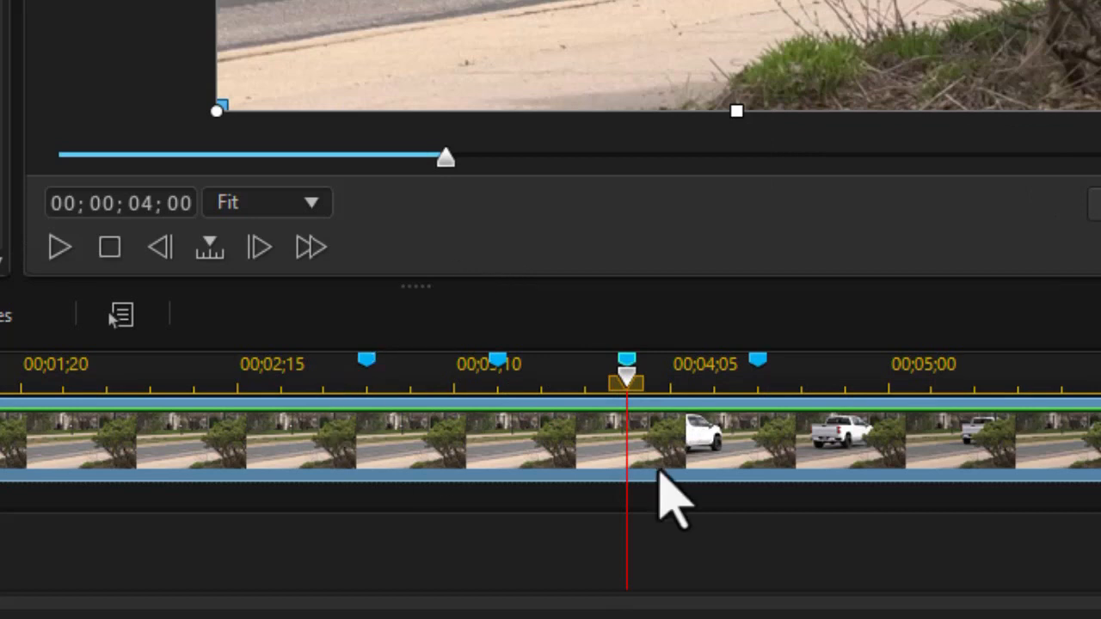
mouse_move(826, 571)
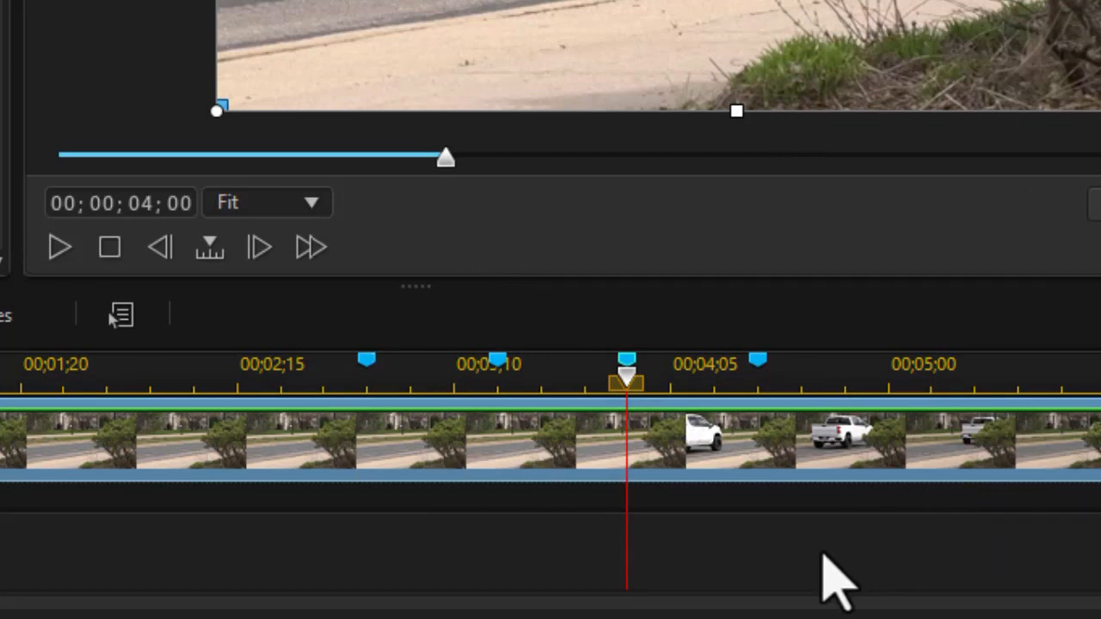
mouse_move(705, 585)
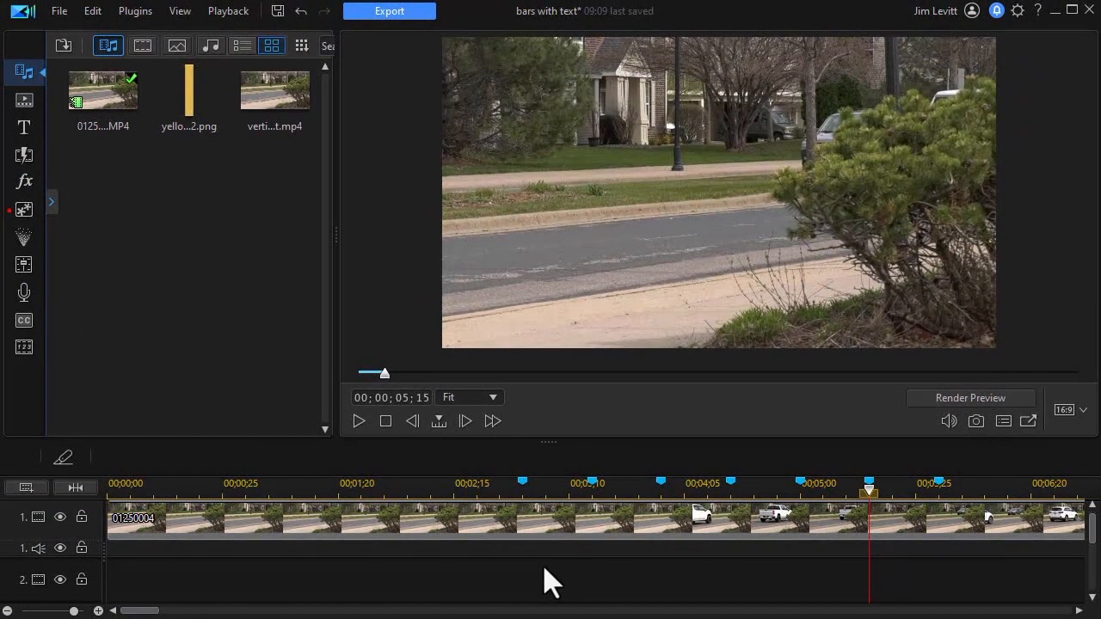
mouse_move(189, 94)
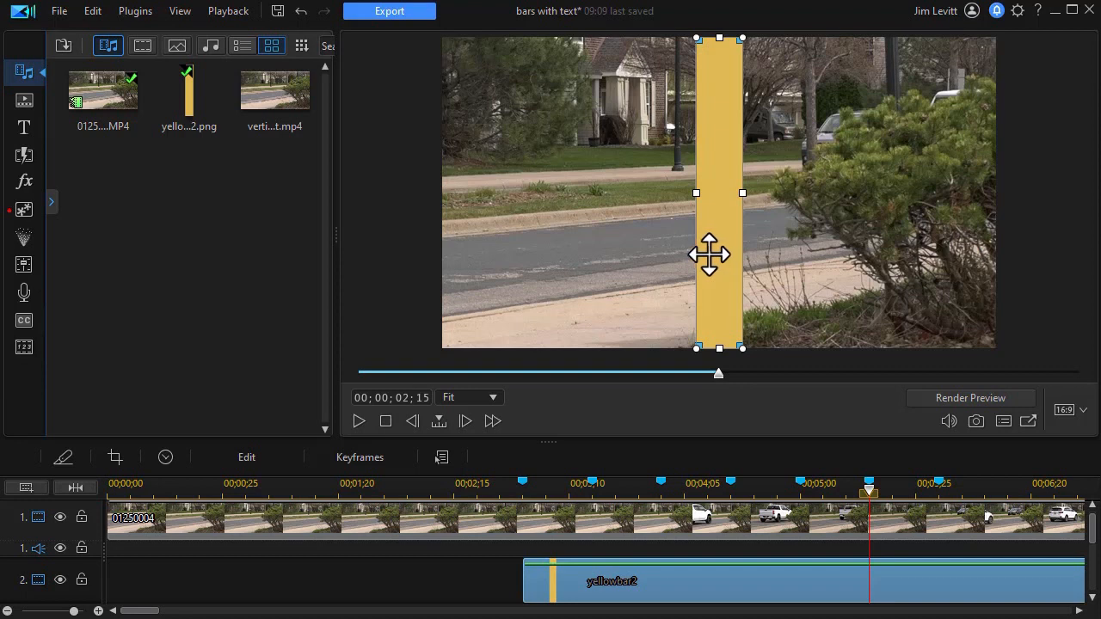
mouse_move(654, 599)
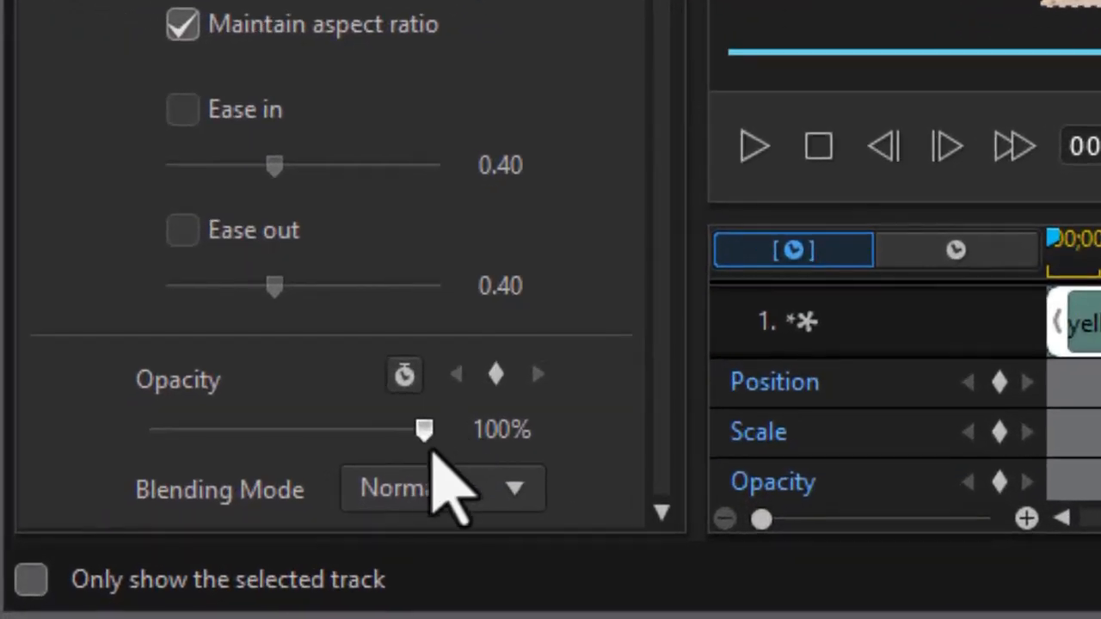
- Lower the yellow bar's opacity slider down to 55%
left_click_drag(423, 430, 341, 430)
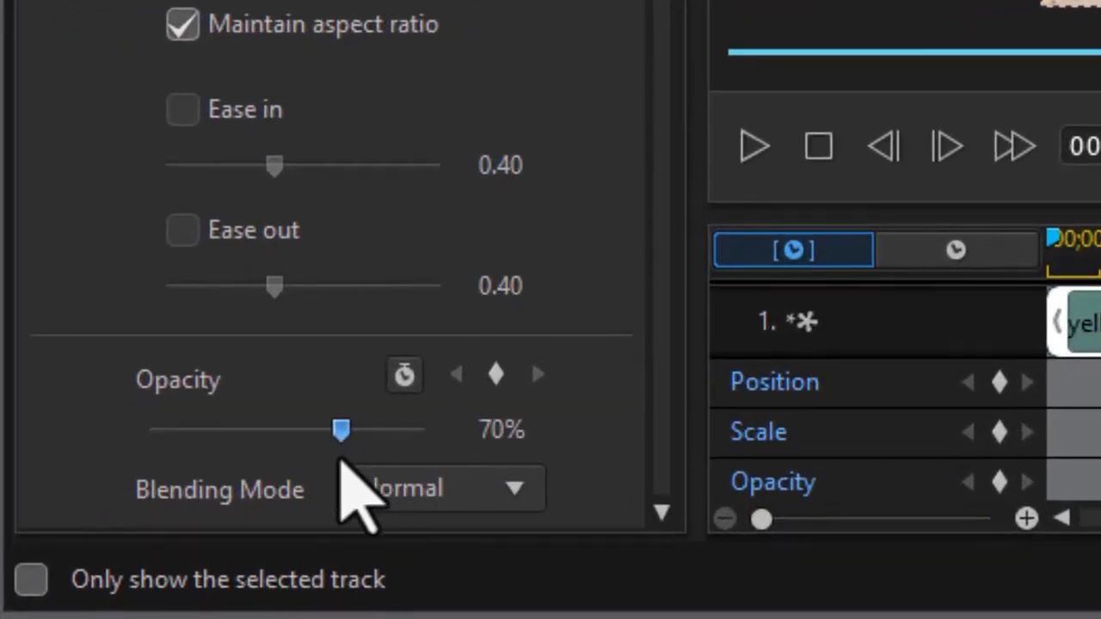
left_click_drag(341, 430, 307, 430)
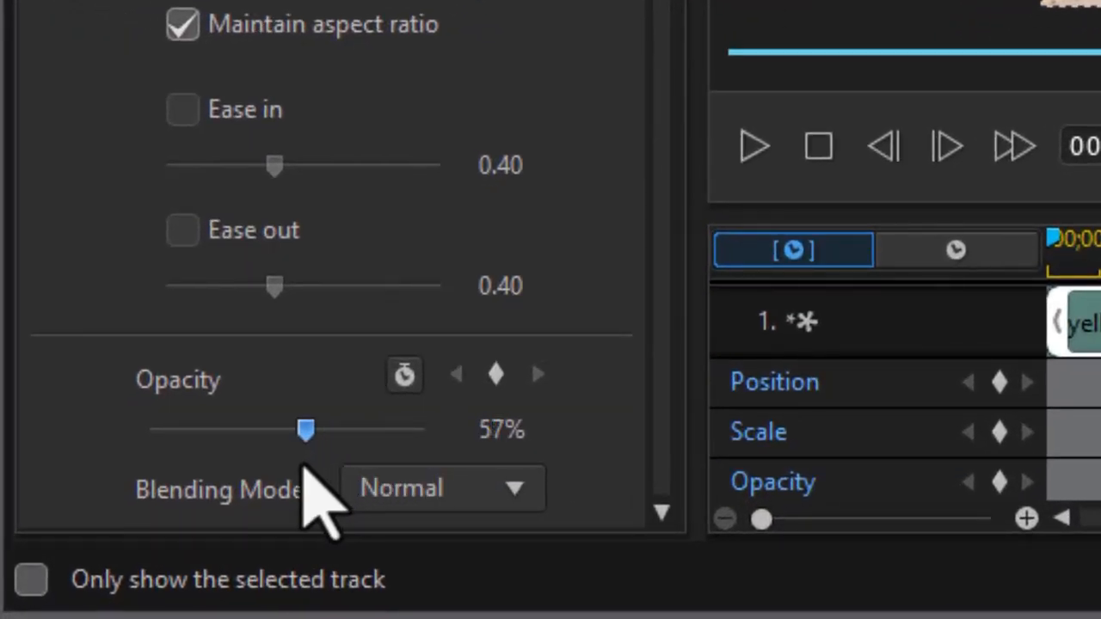
left_click_drag(307, 430, 301, 430)
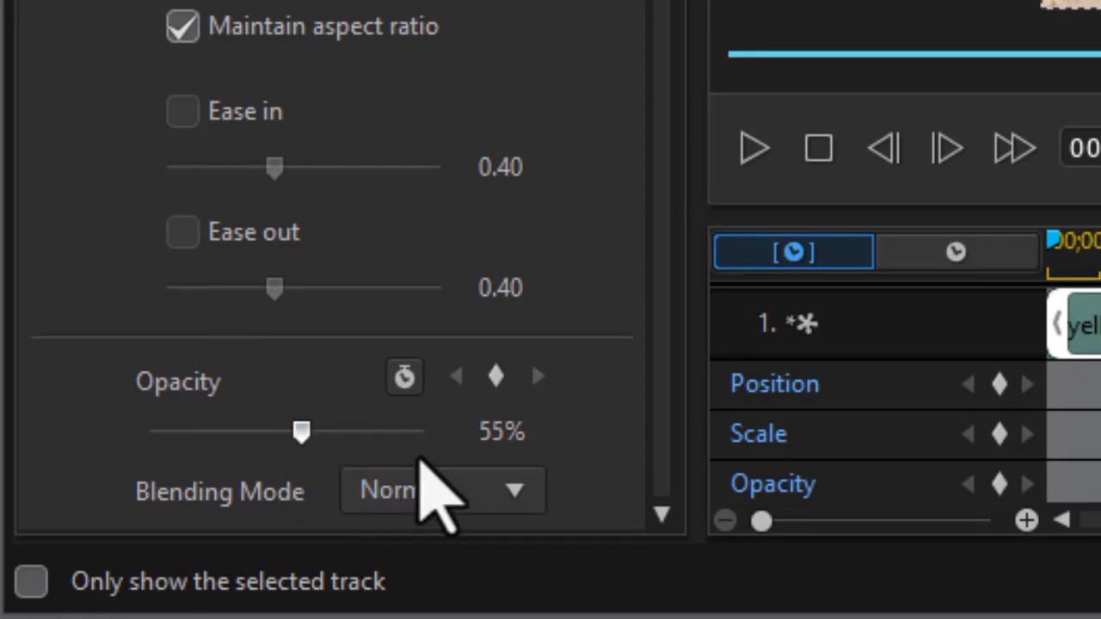
left_click(272, 99)
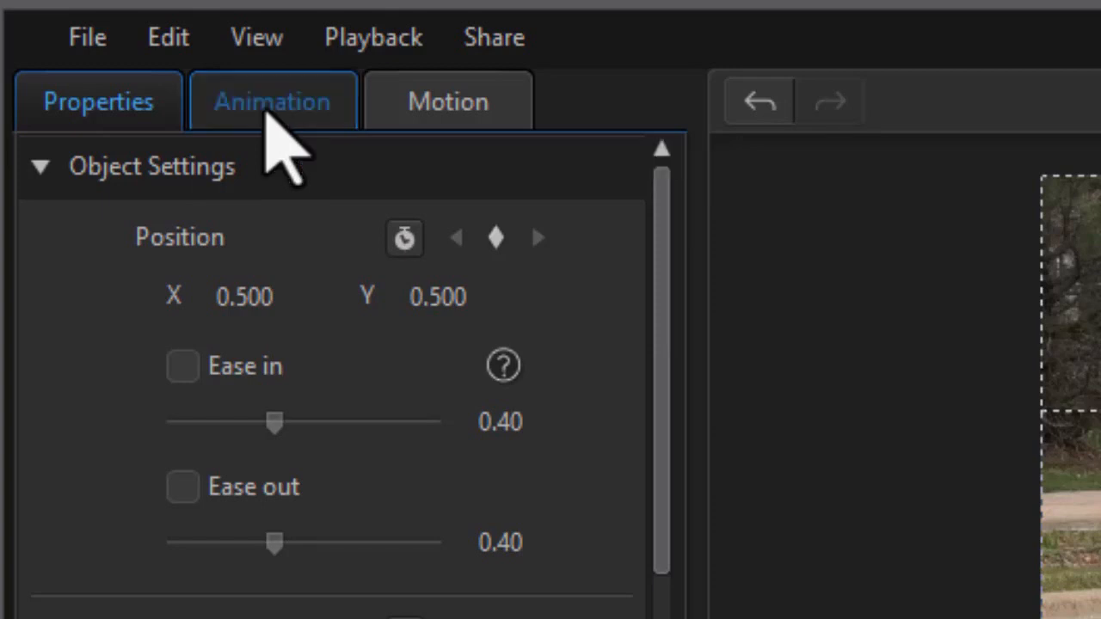
- Choose a Brush effect as the yellow bar's In Animation
left_click(272, 100)
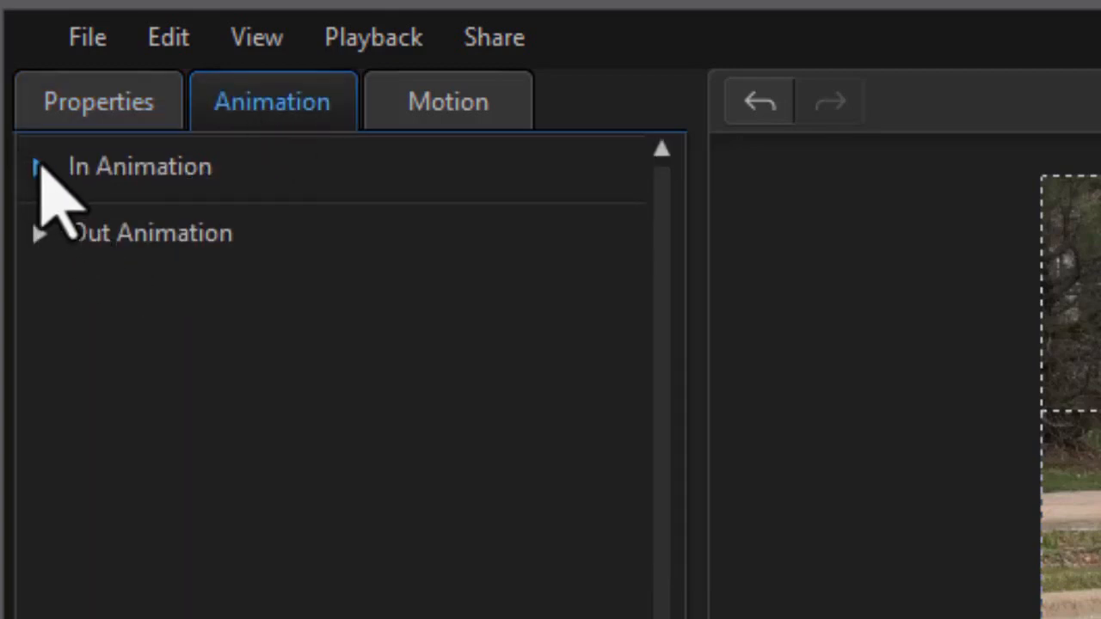
left_click(38, 166)
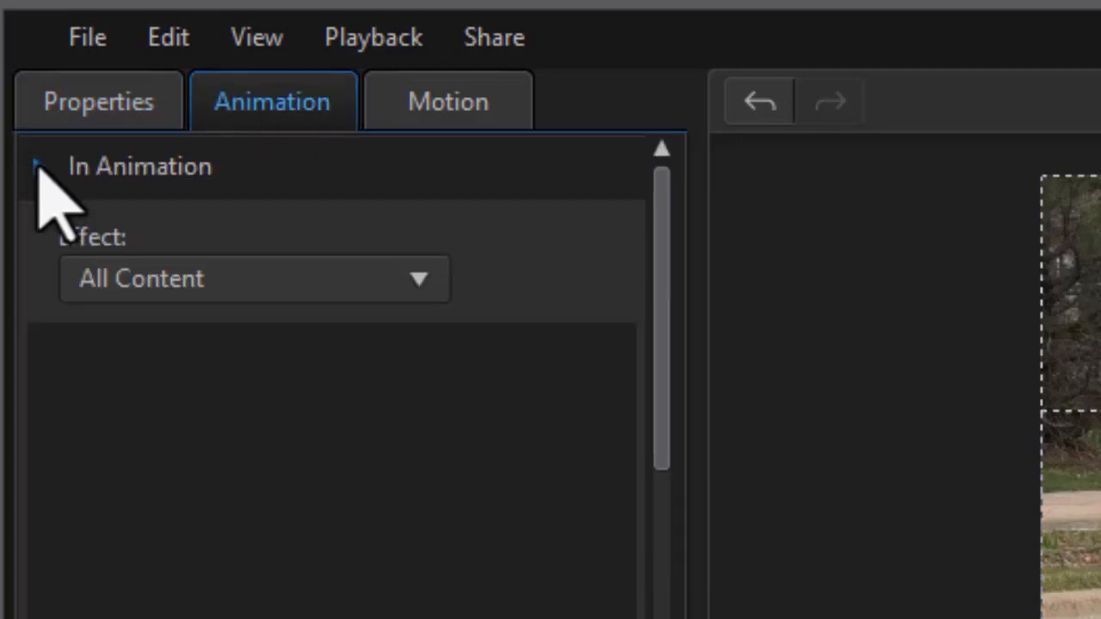
left_click(38, 167)
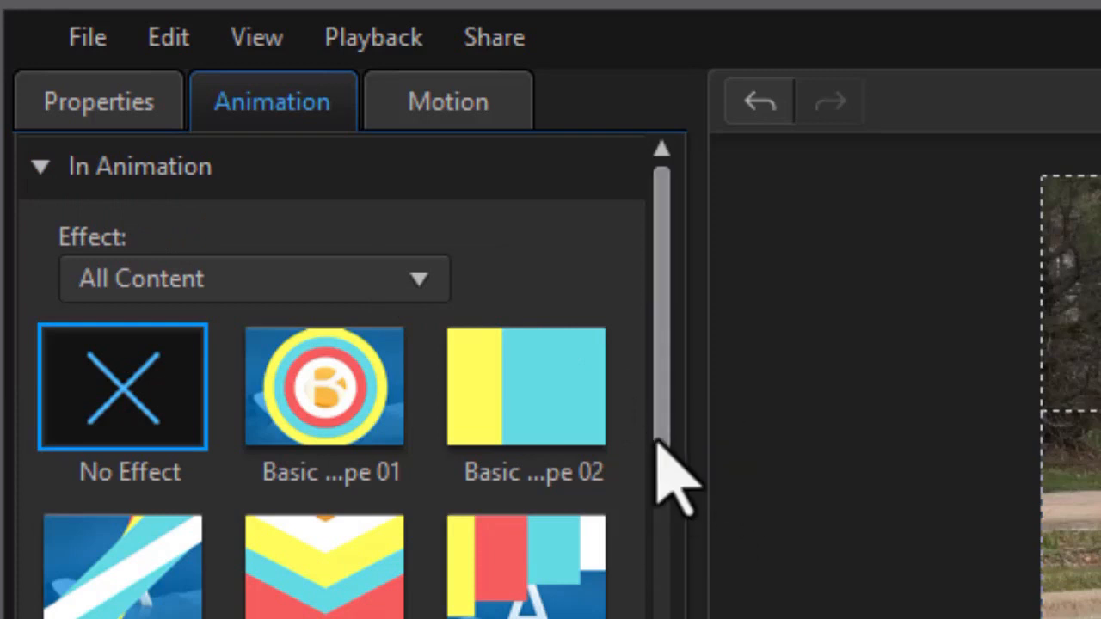
scroll("down", 3)
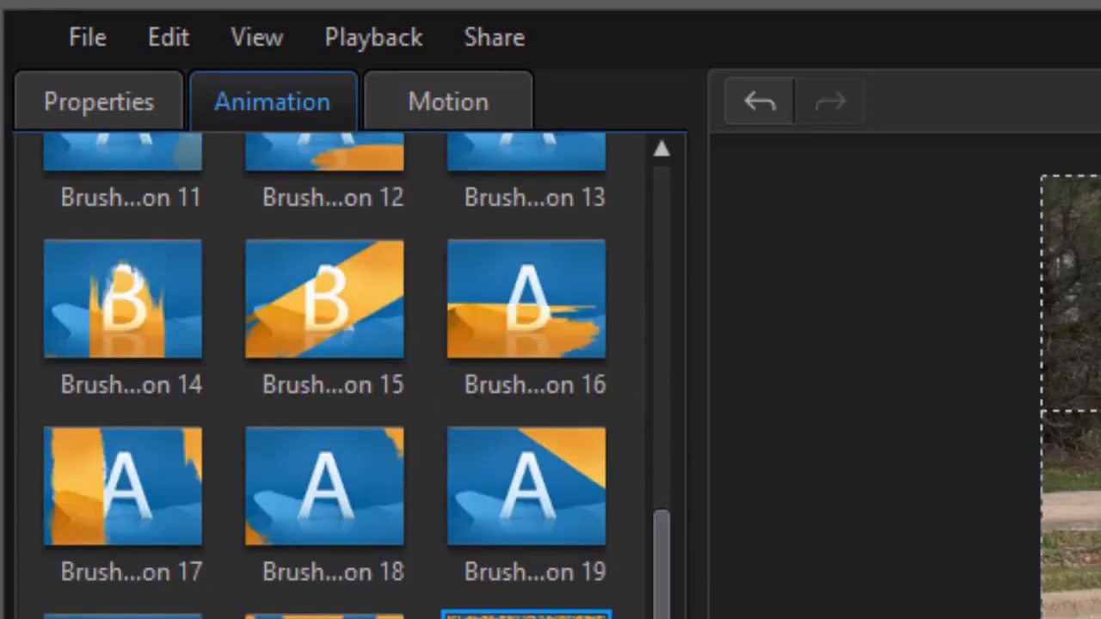
left_click(124, 495)
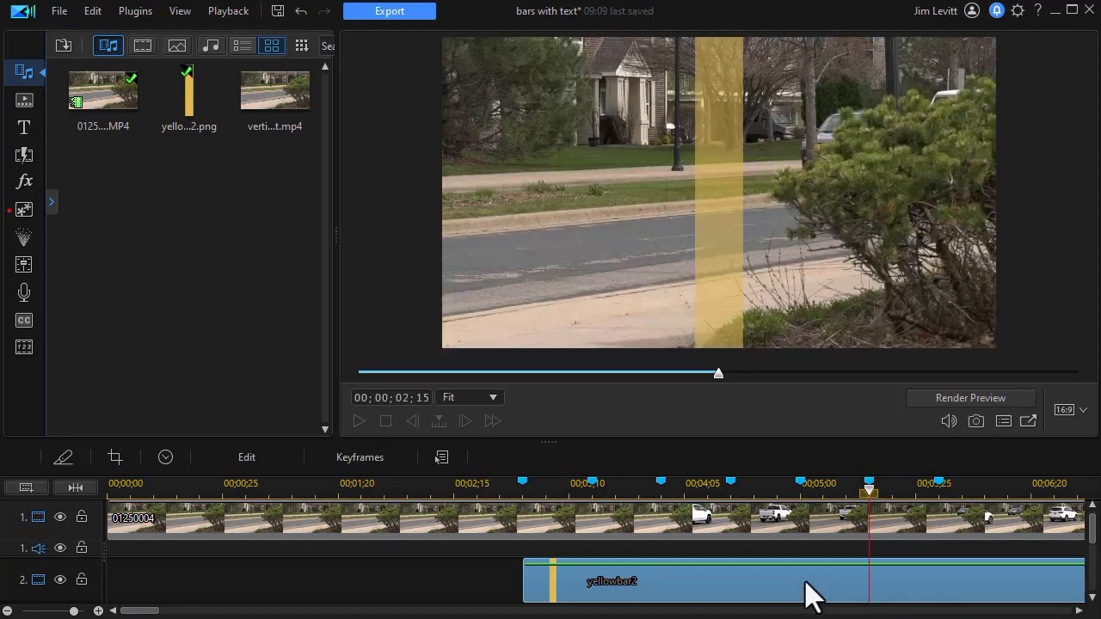
- Drag the yellow bar in the preview from the centre to the left edge
left_click(805, 584)
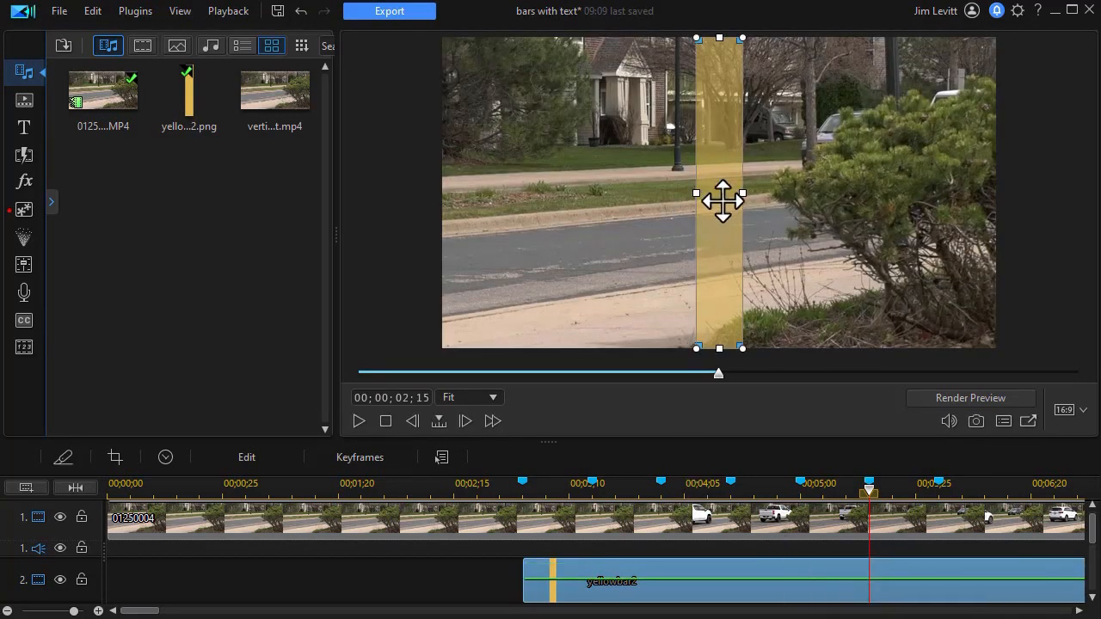
left_click_drag(722, 203, 465, 190)
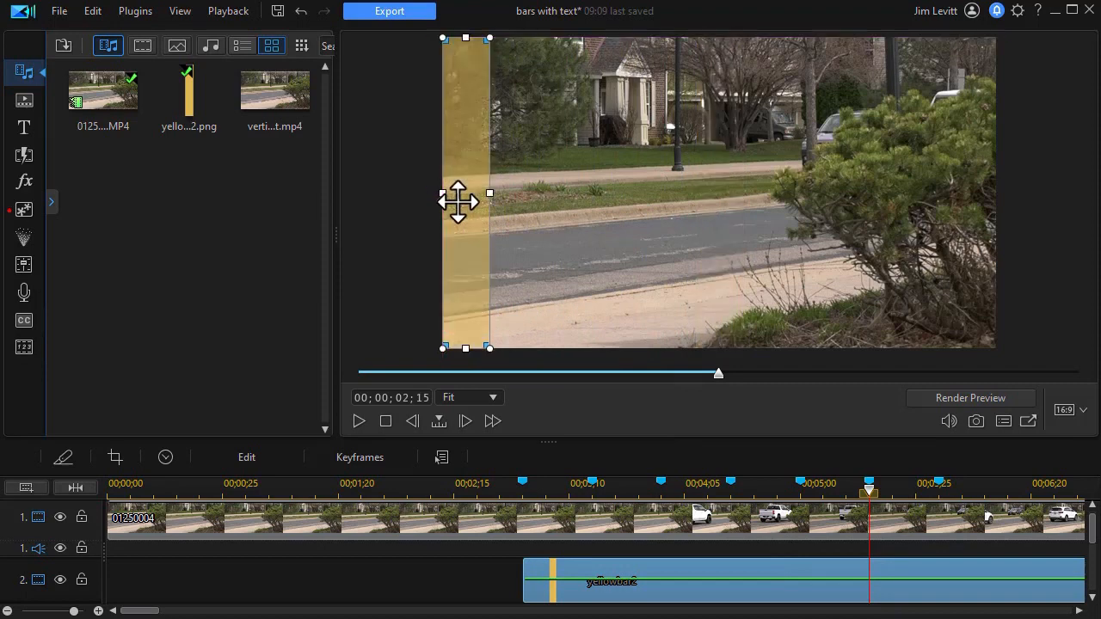
mouse_move(611, 541)
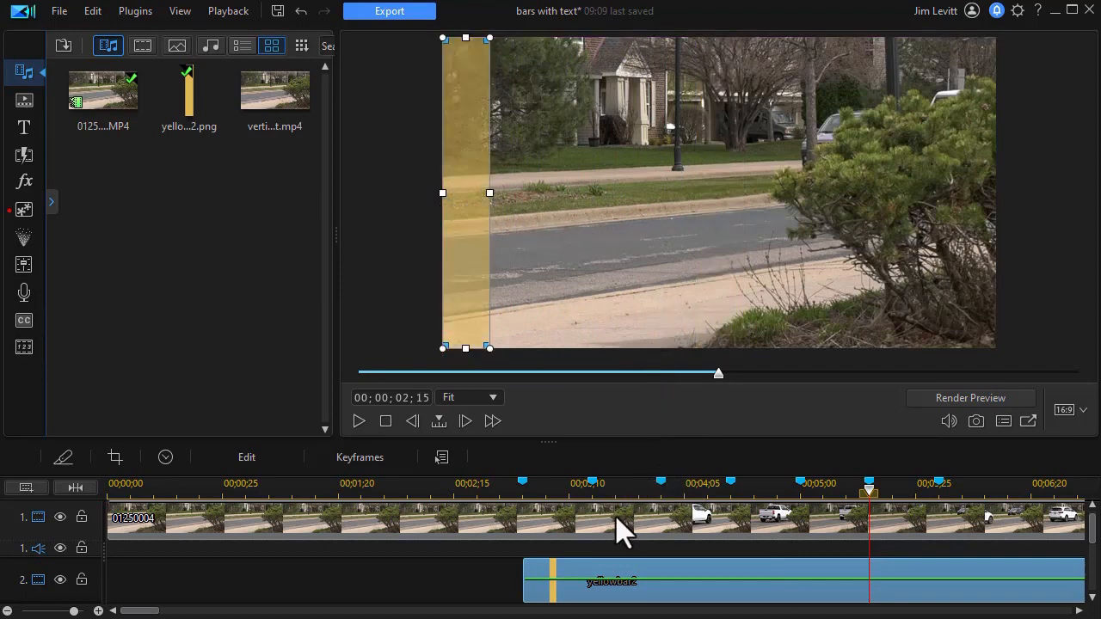
mouse_move(730, 447)
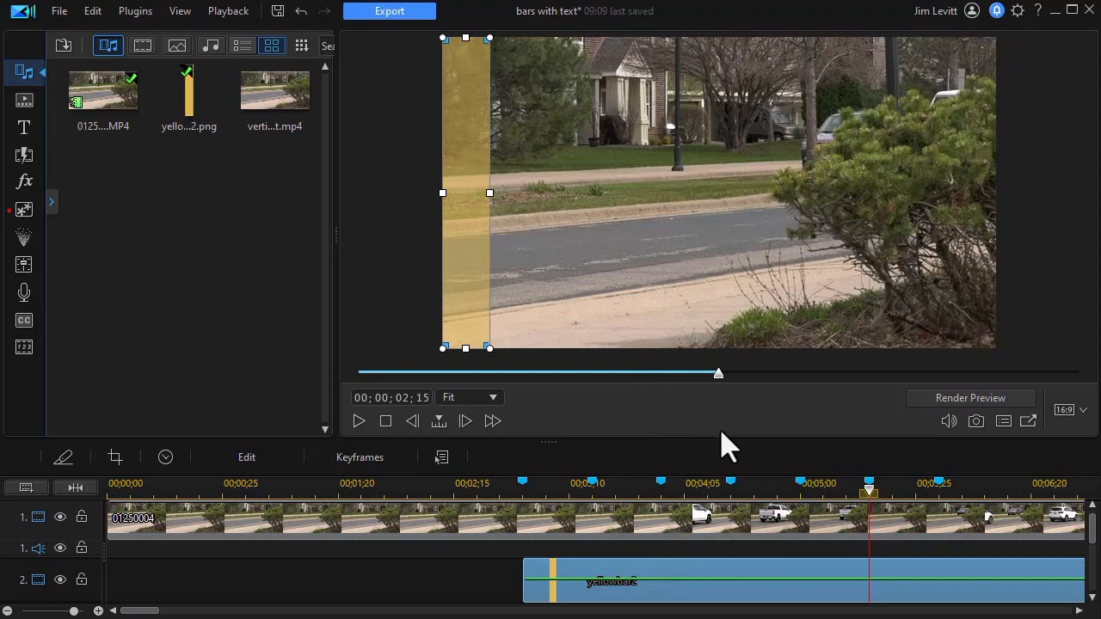
mouse_move(551, 479)
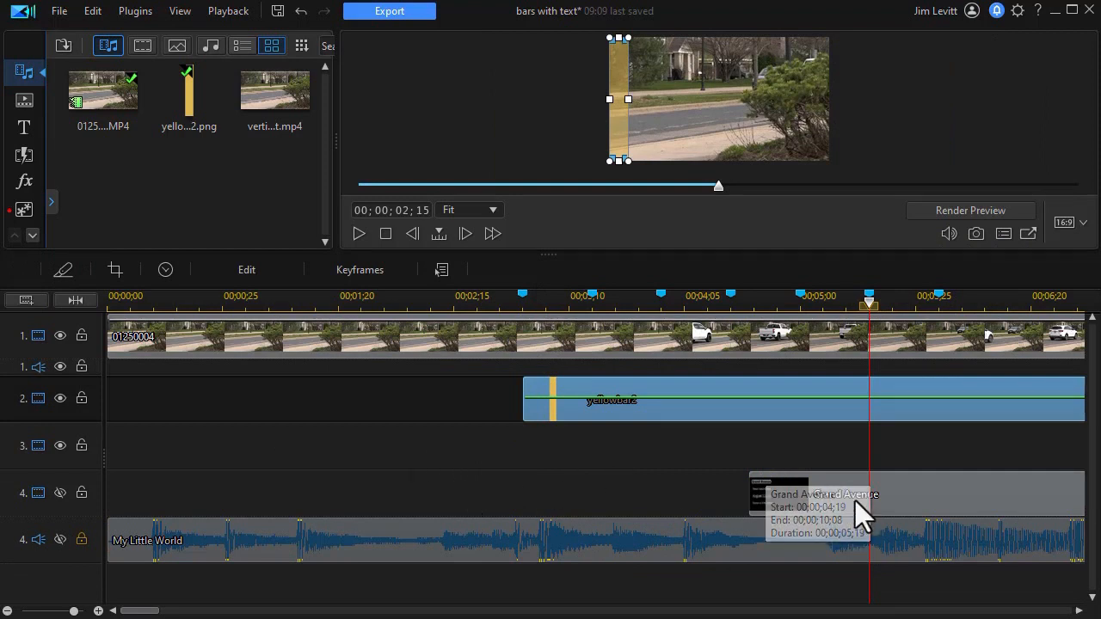
mouse_move(773, 577)
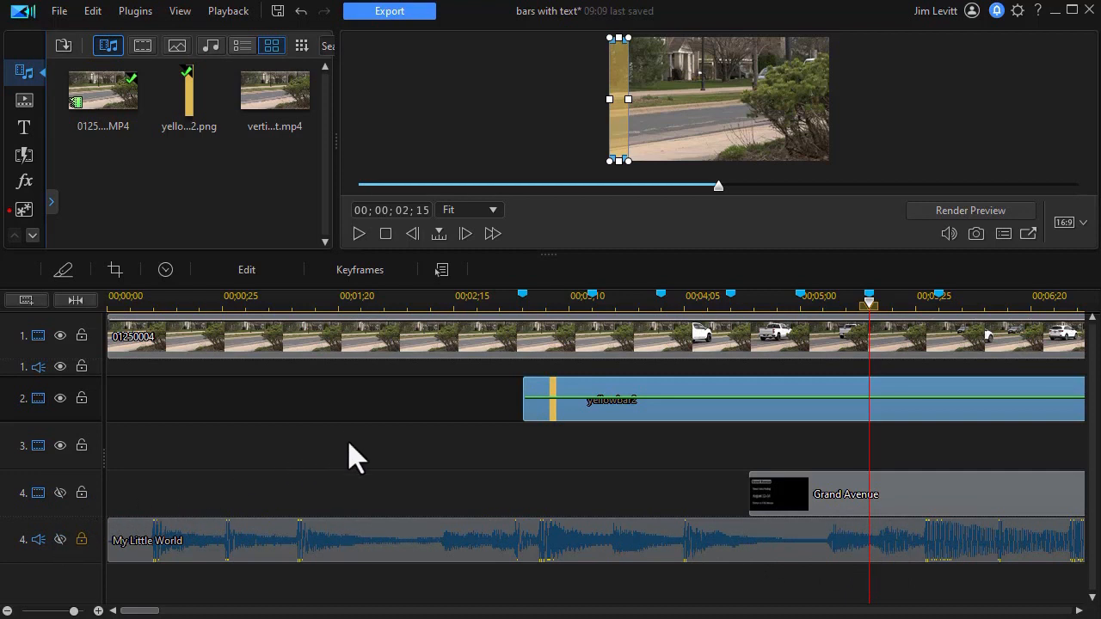
mouse_move(337, 468)
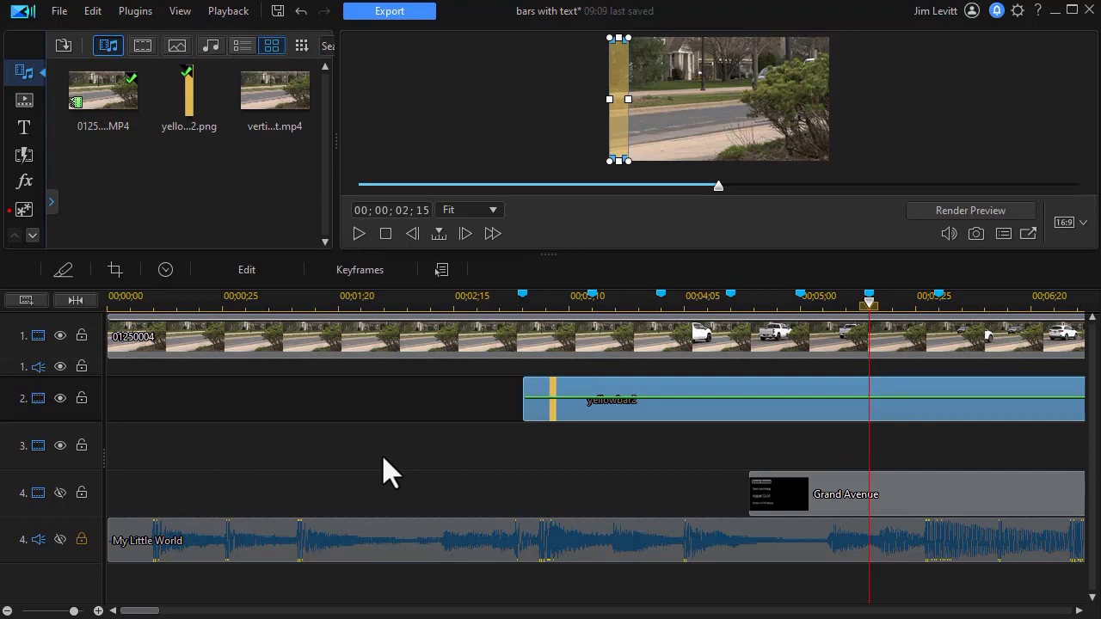
- Bring up the track options menu on an empty timeline area
right_click(389, 471)
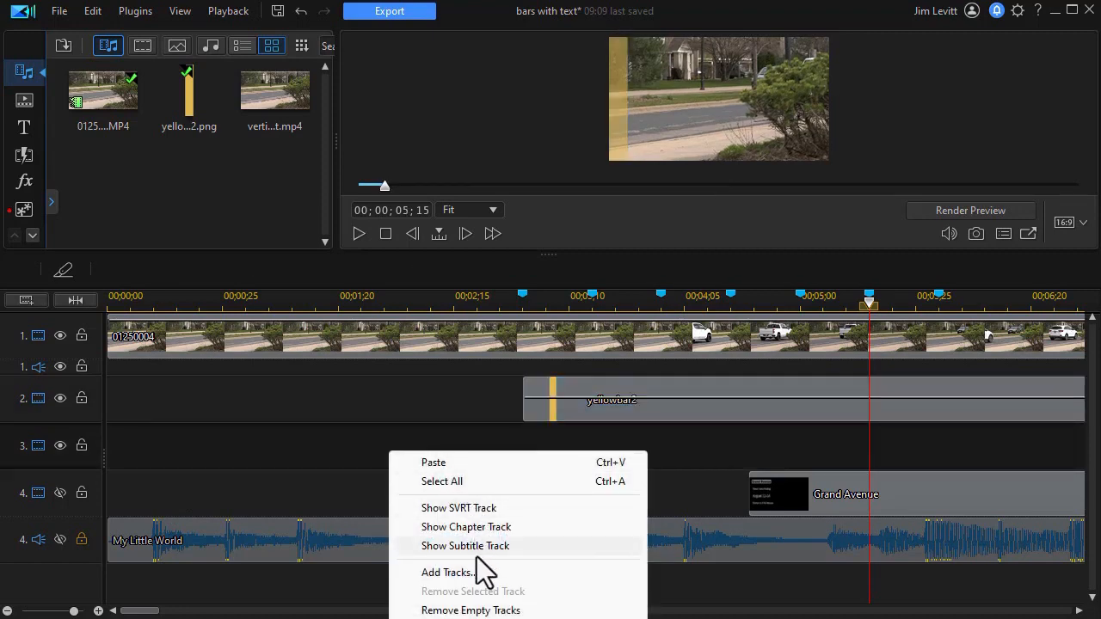
- Add 4 video tracks positioned above track 3 via Add Tracks
left_click(444, 571)
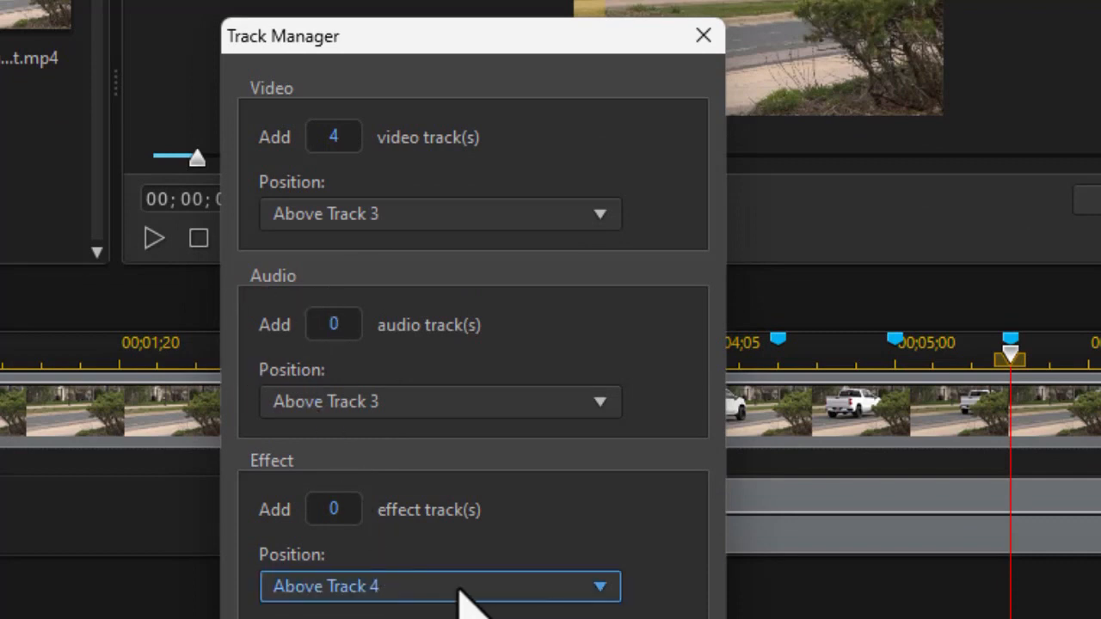
mouse_move(691, 606)
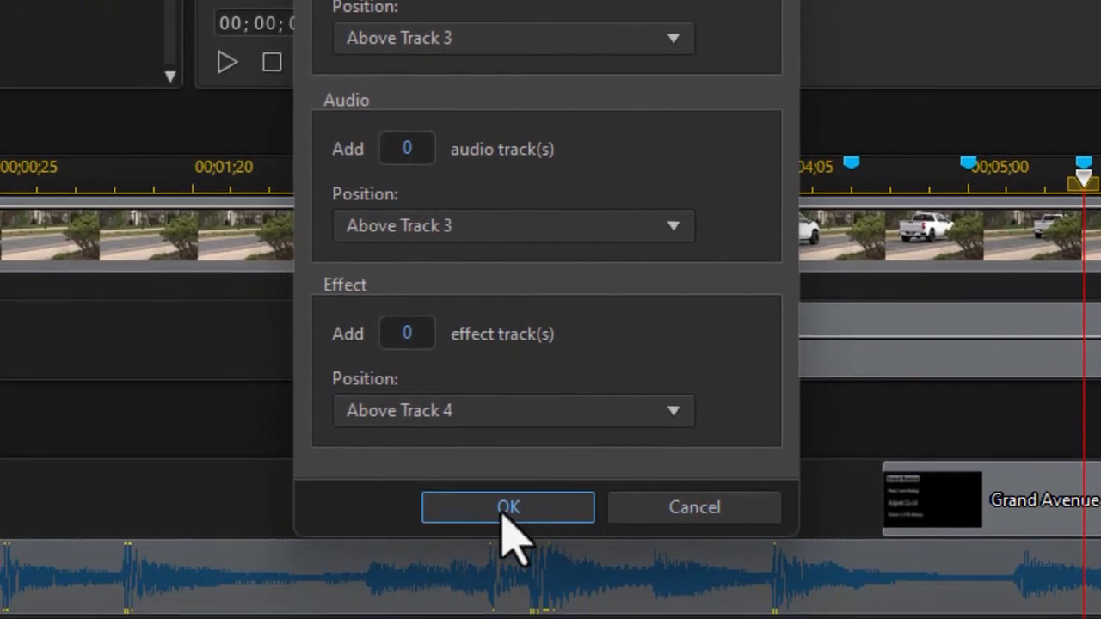
left_click(508, 508)
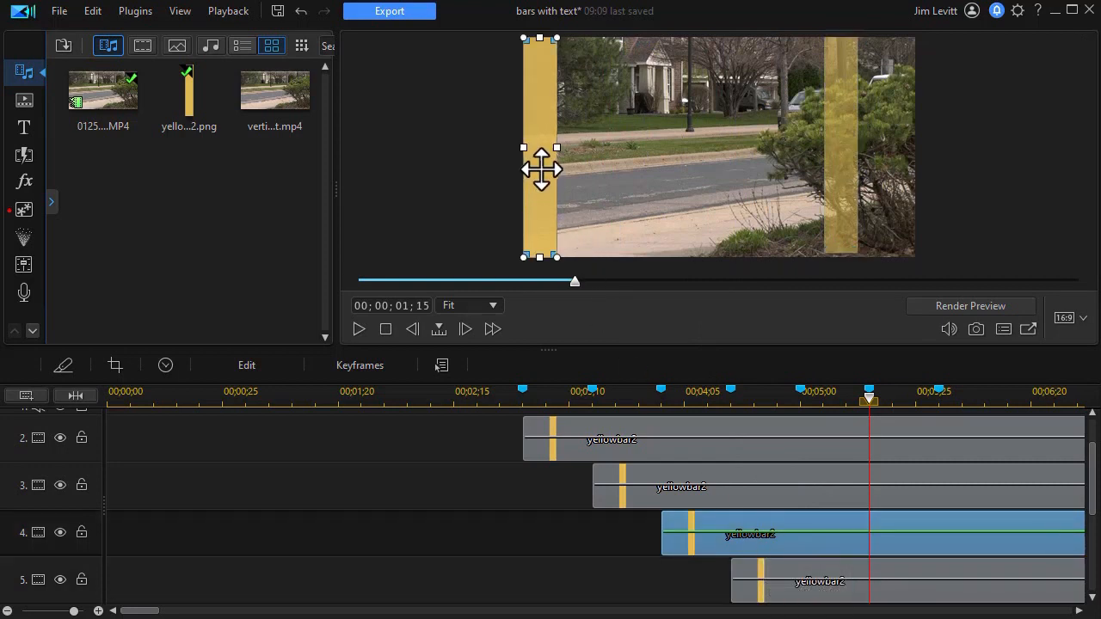
- Nudge one of the pasted yellow bars into place on the frame
left_click_drag(540, 171, 588, 175)
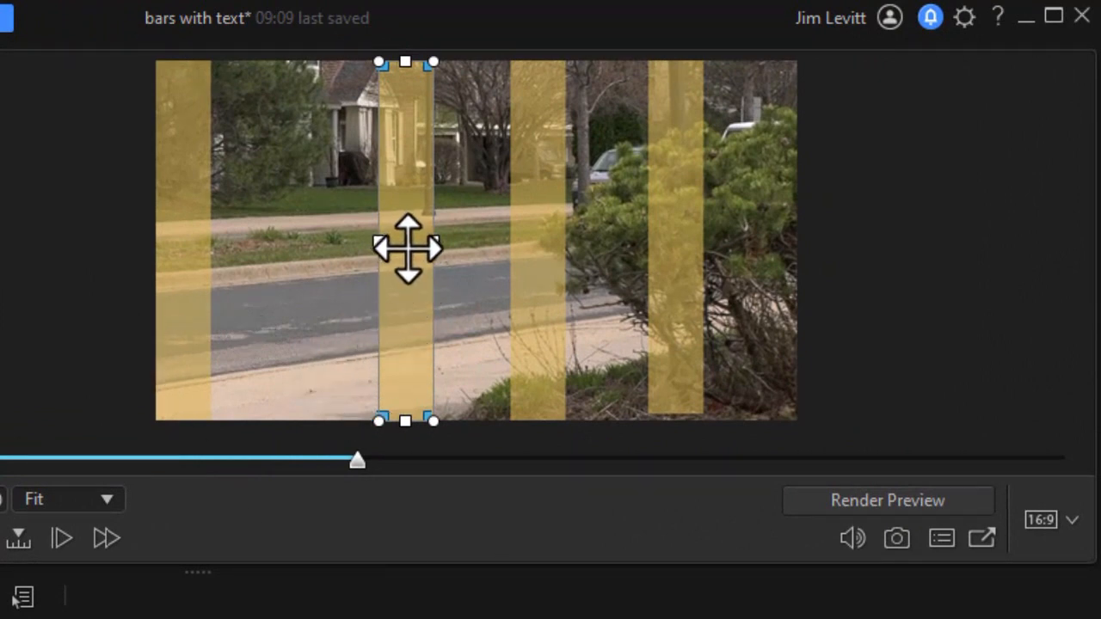
- Slide three yellow bars leftward so each sits edge to edge with the previous
left_click_drag(406, 250, 255, 249)
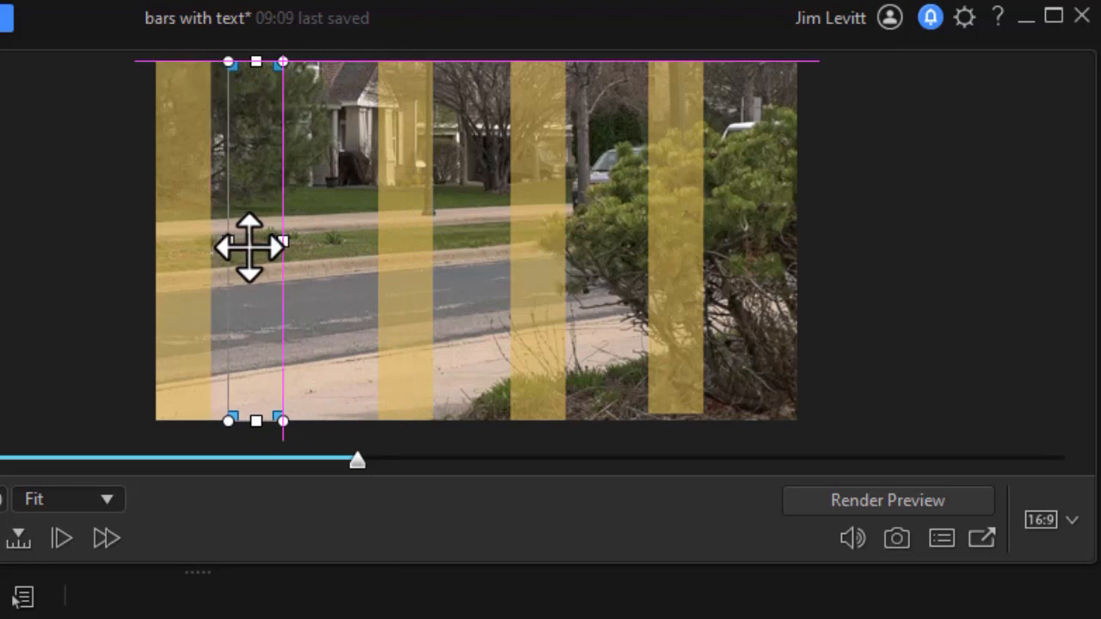
left_click_drag(254, 241, 238, 241)
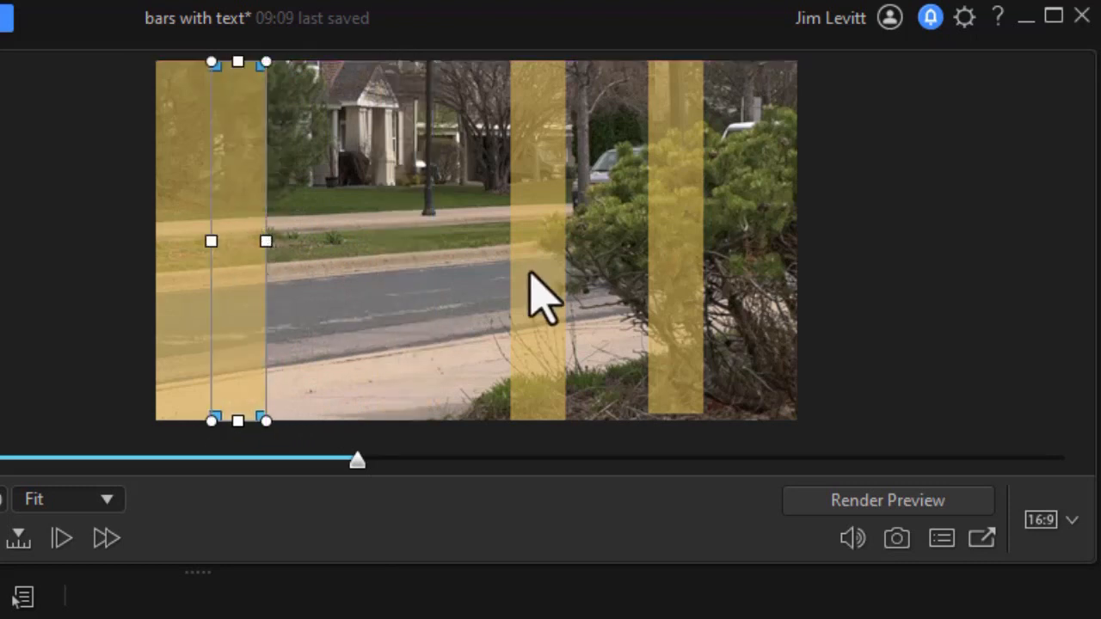
left_click_drag(358, 457, 241, 457)
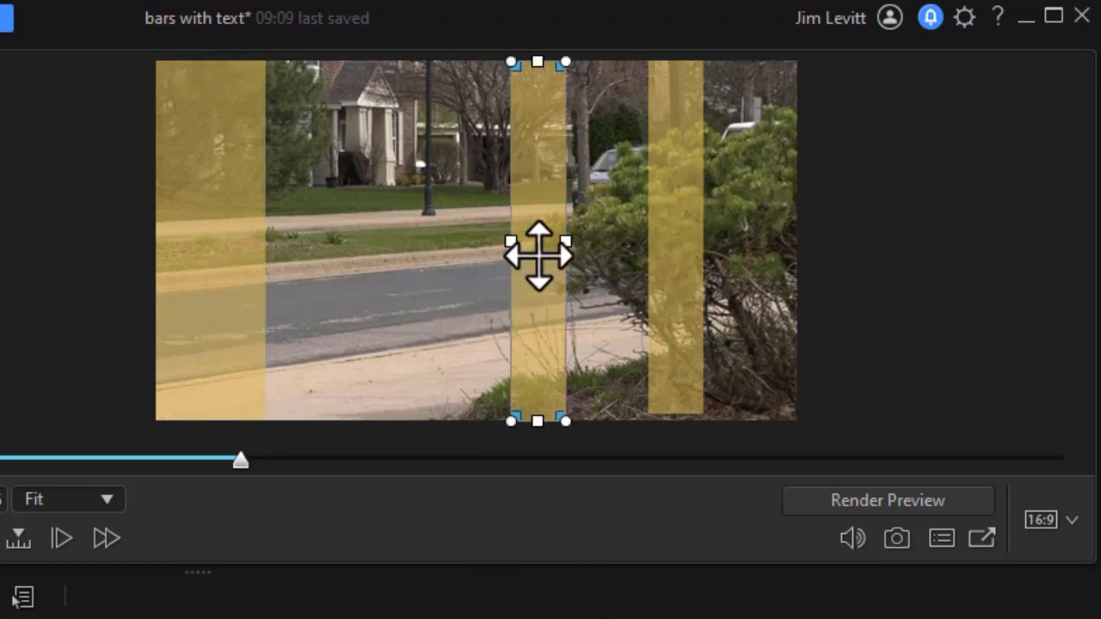
left_click_drag(537, 241, 292, 246)
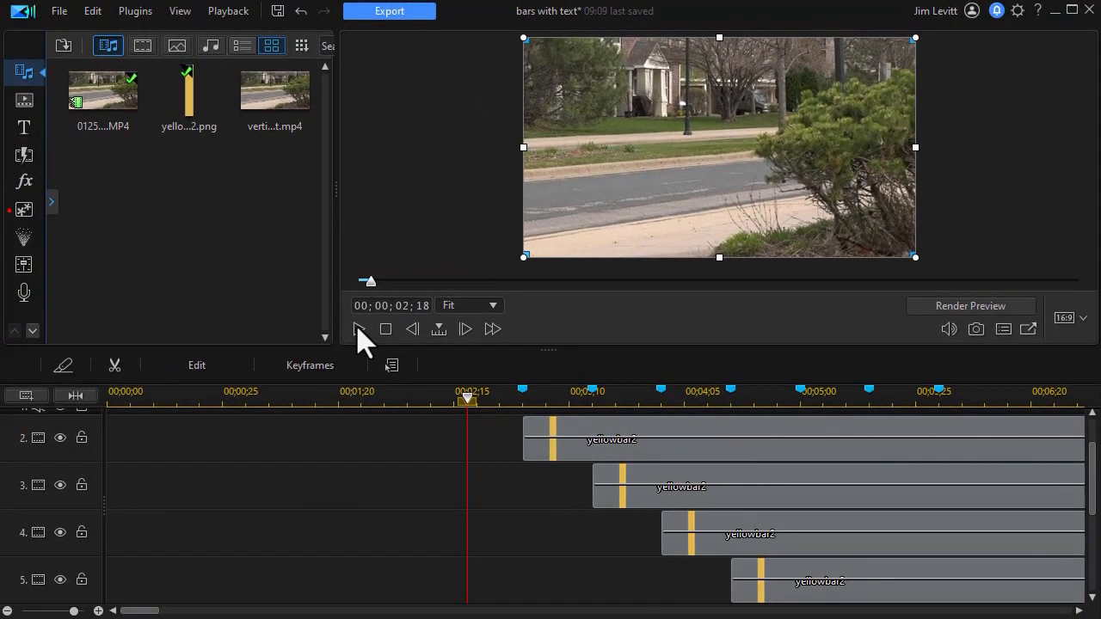
left_click(358, 330)
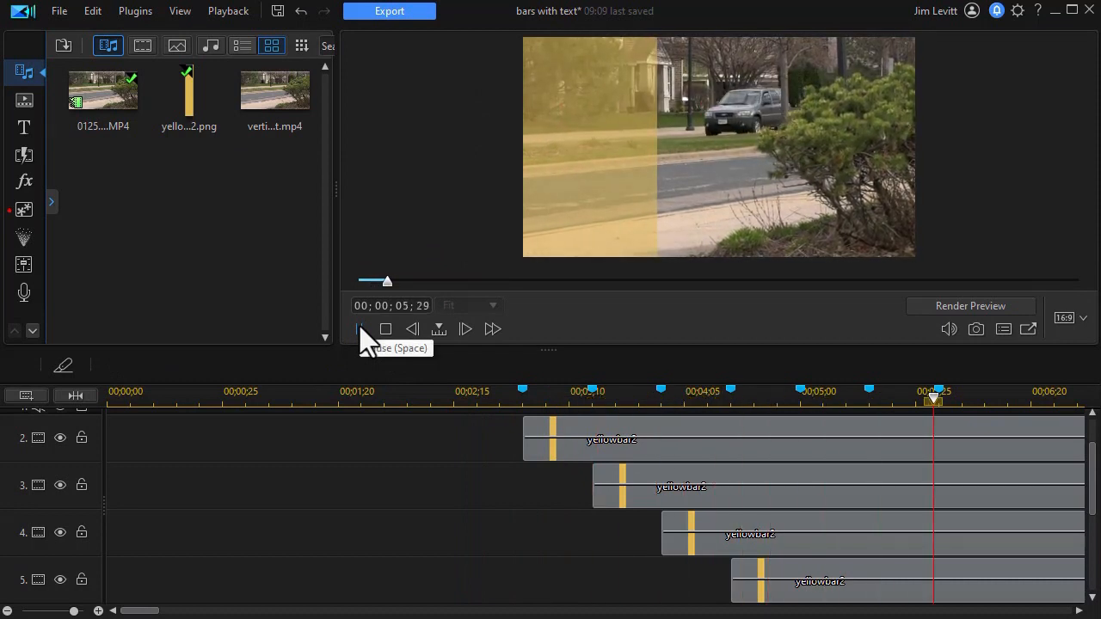
left_click(358, 331)
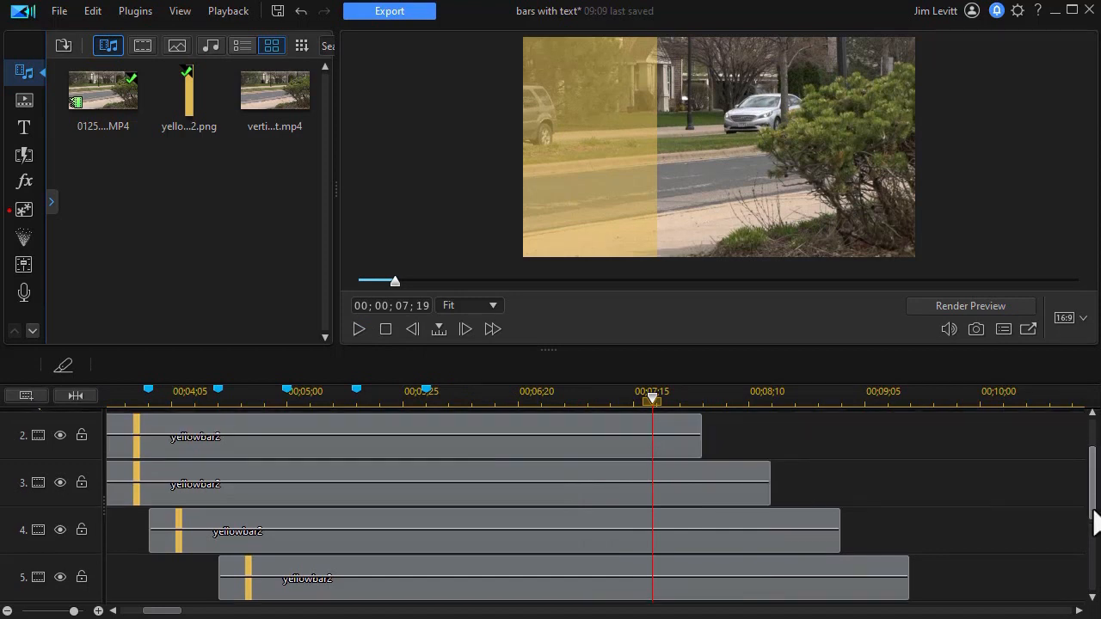
scroll("down", 3)
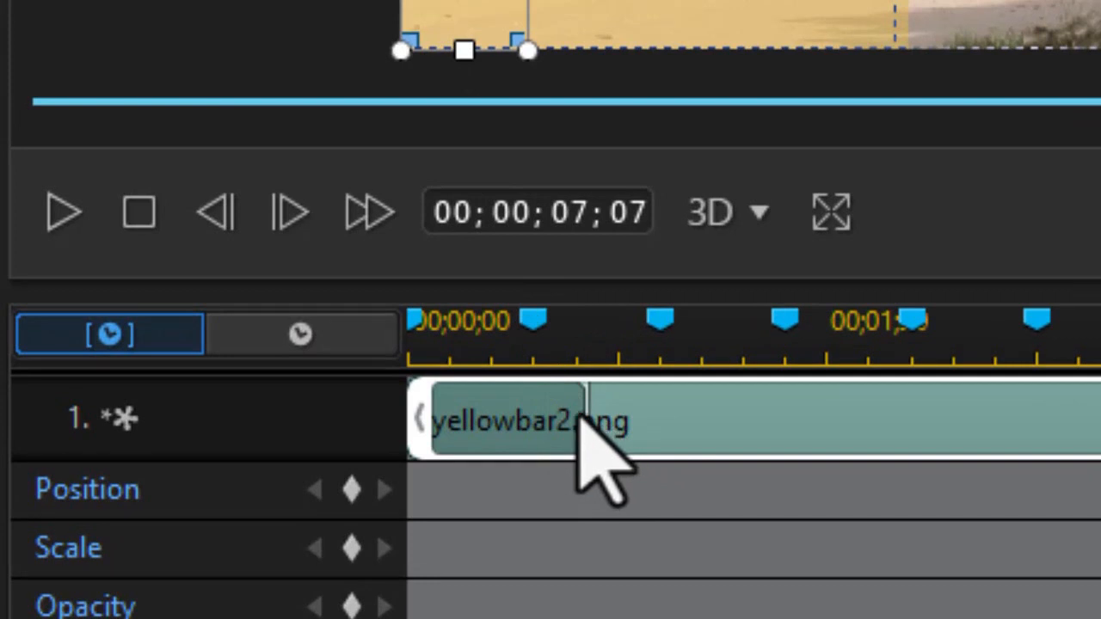
mouse_move(585, 434)
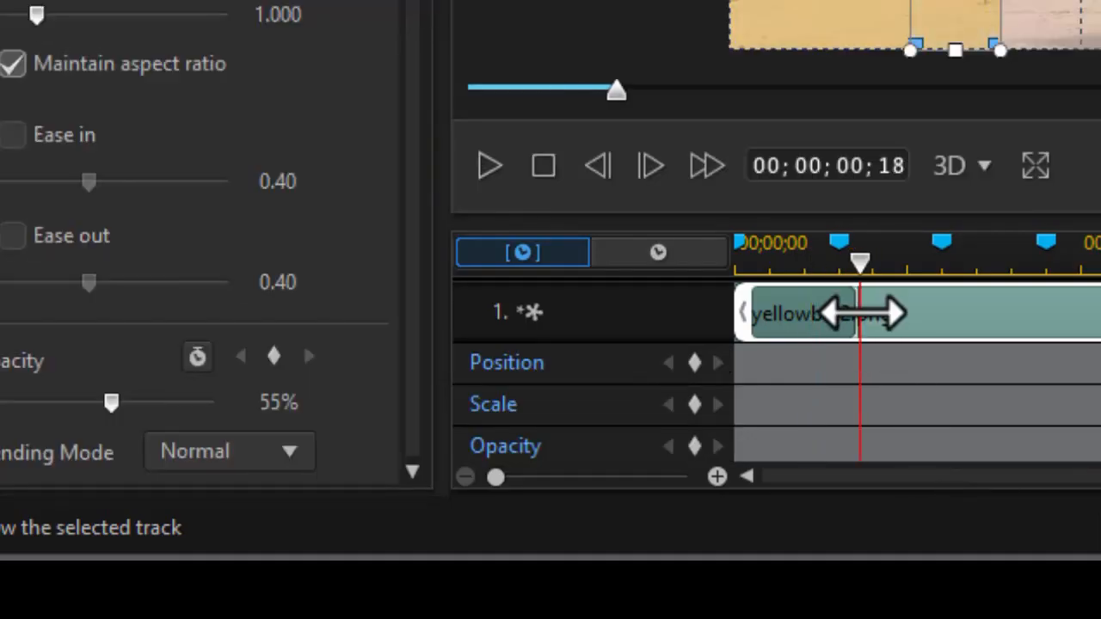
- Stretch the end of the brush-in entry animation on the keyframe track
left_click_drag(860, 261, 839, 262)
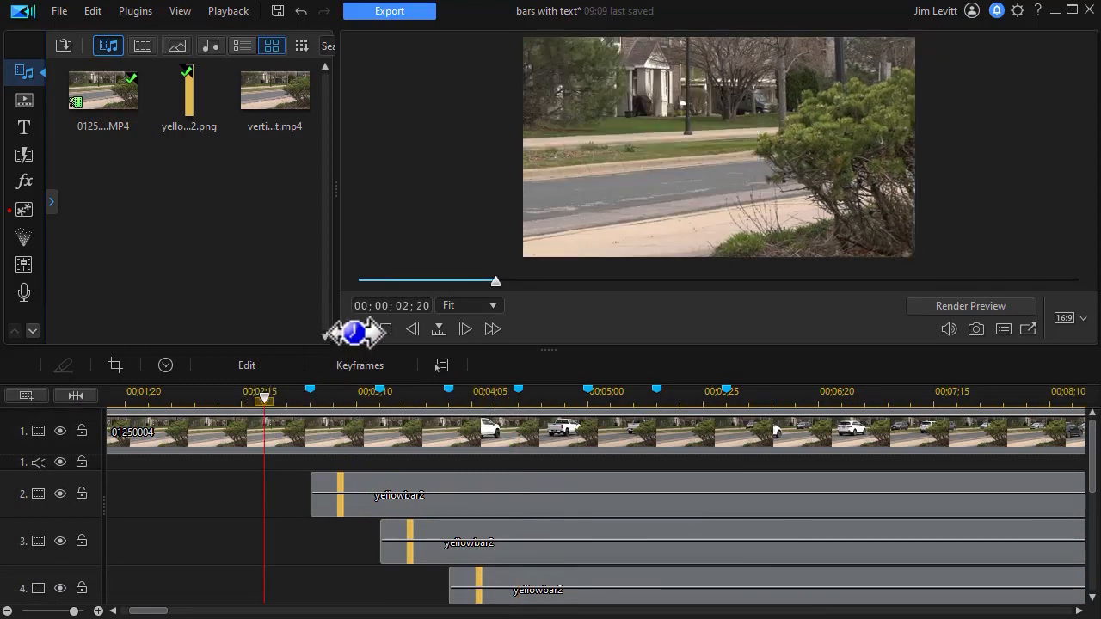
left_click(465, 330)
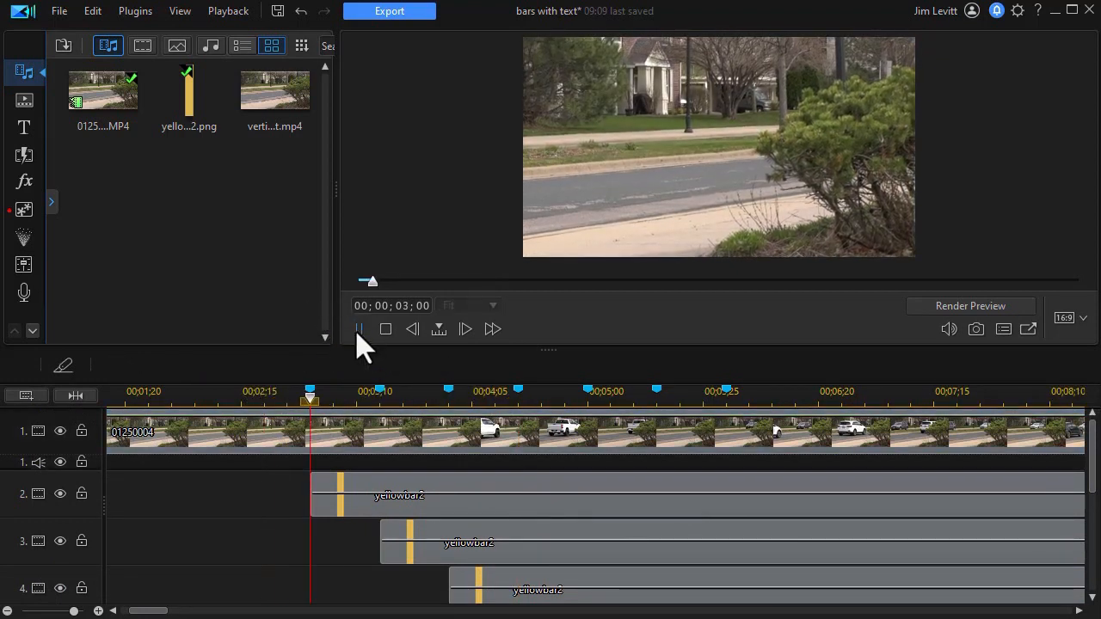
left_click(358, 330)
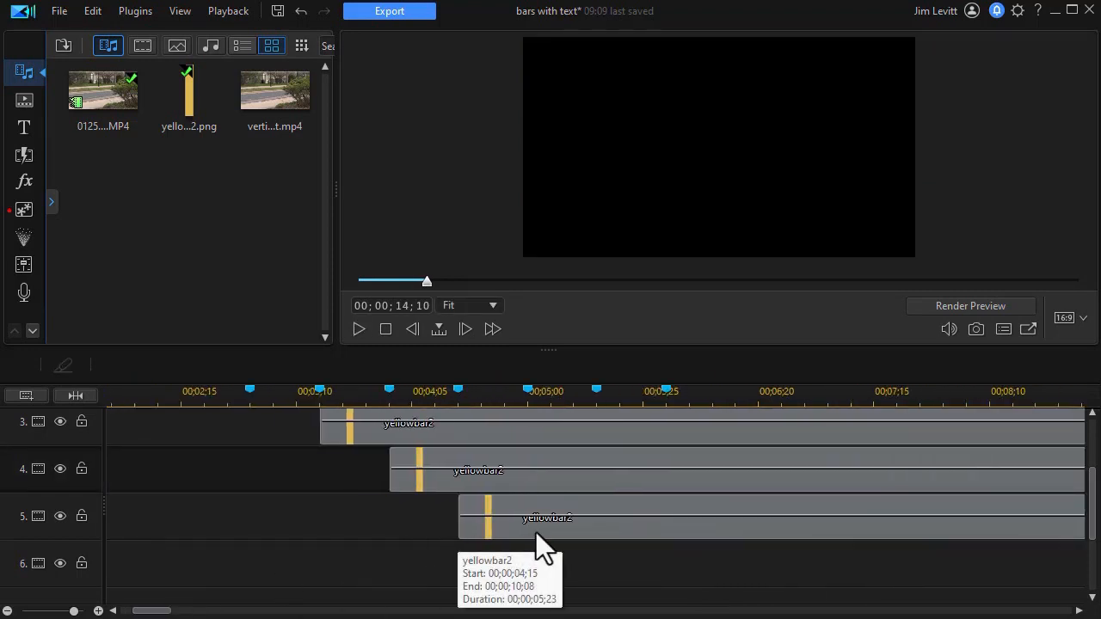
- Copy the track 5 bar onto track 6 at 5;00 and accept its PiP settings
left_click(547, 516)
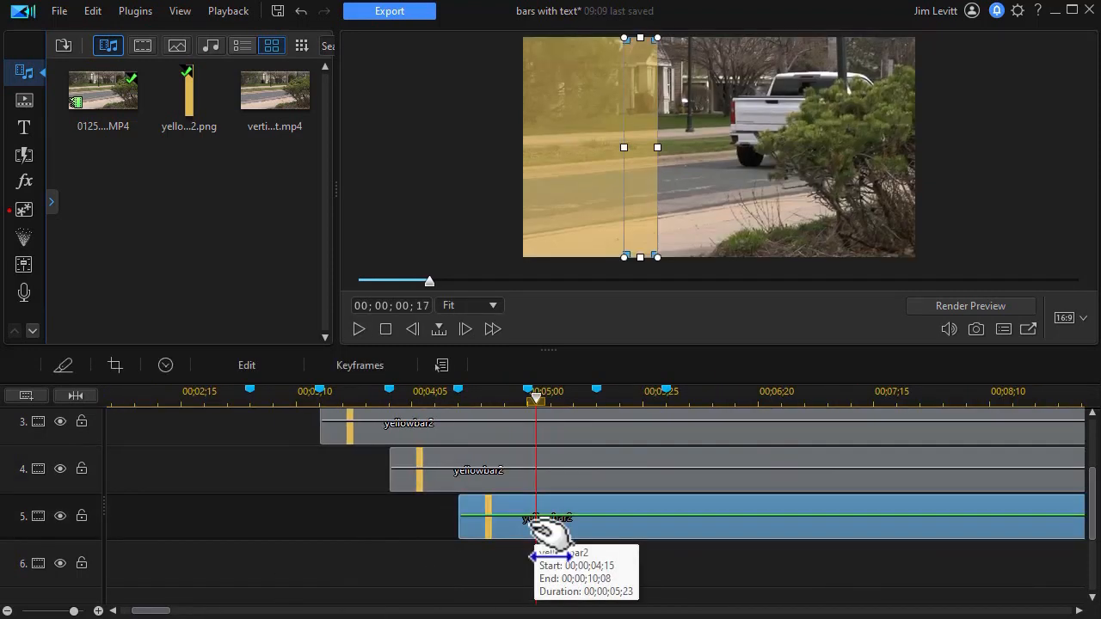
right_click(535, 518)
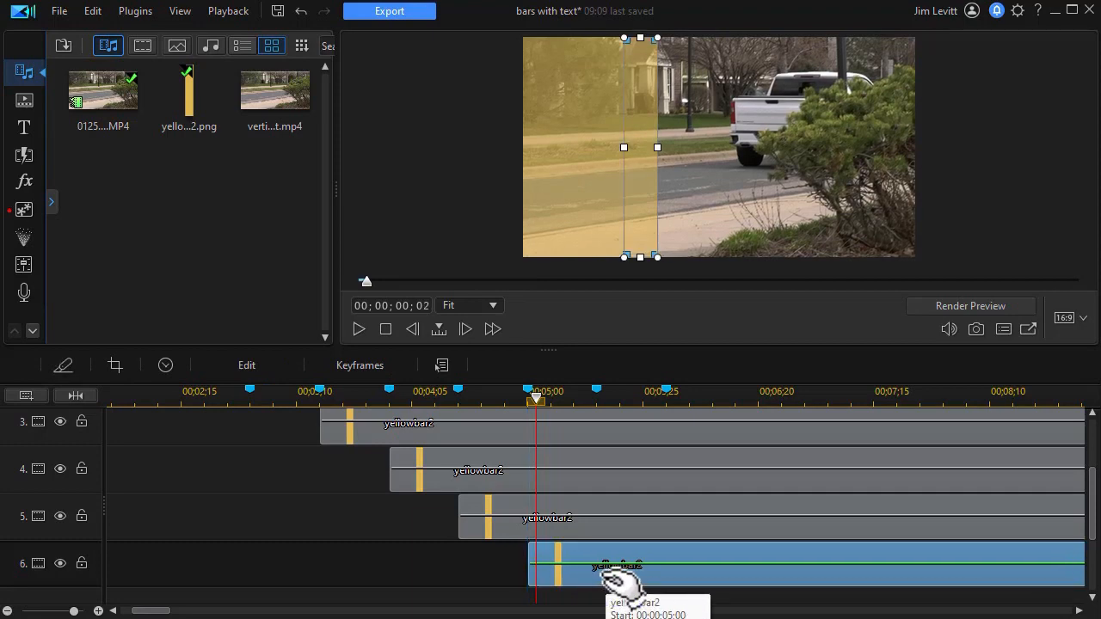
double_click(616, 578)
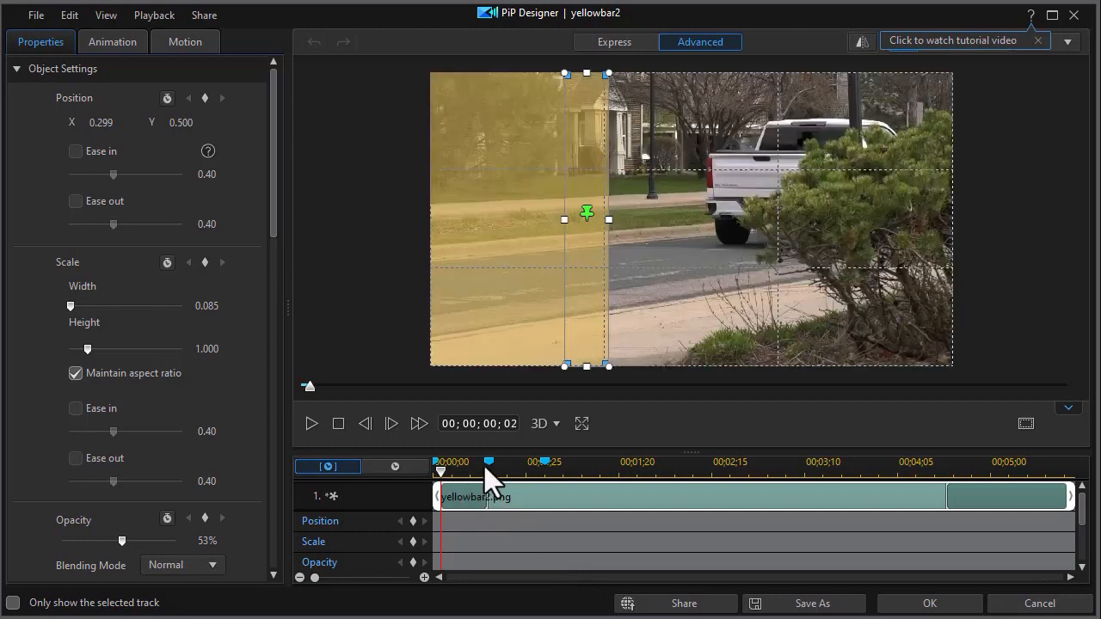
mouse_move(489, 520)
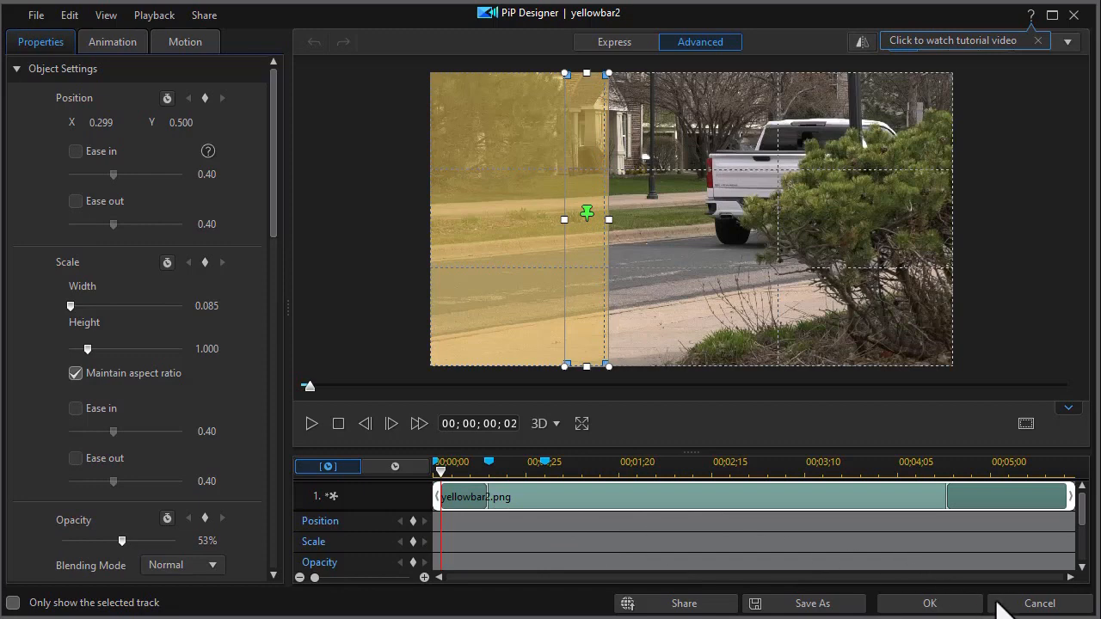
mouse_move(944, 604)
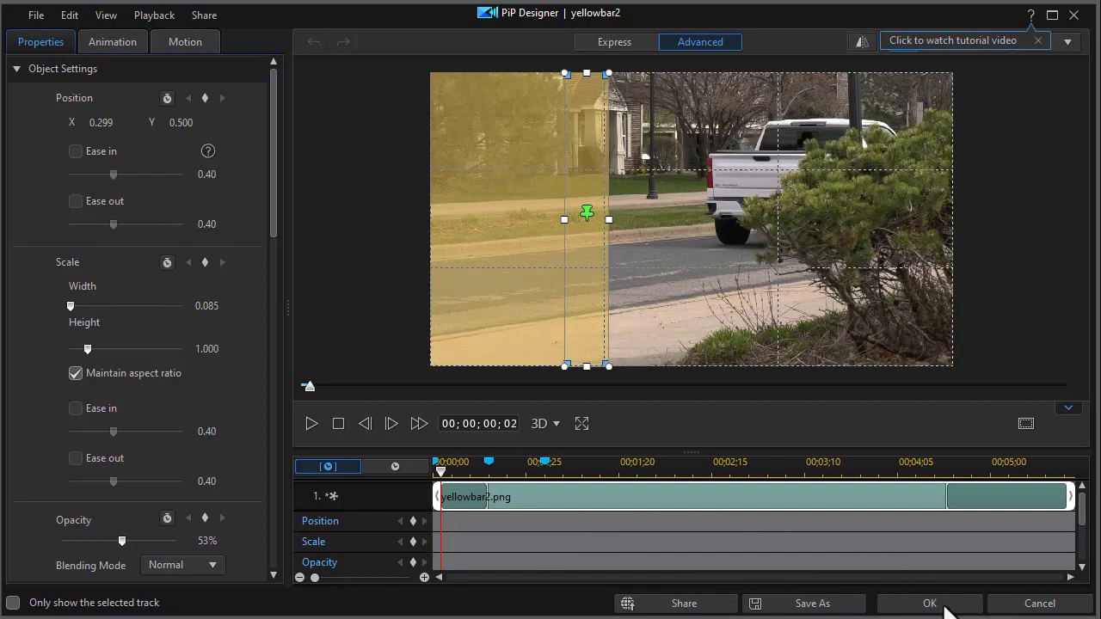
left_click(931, 604)
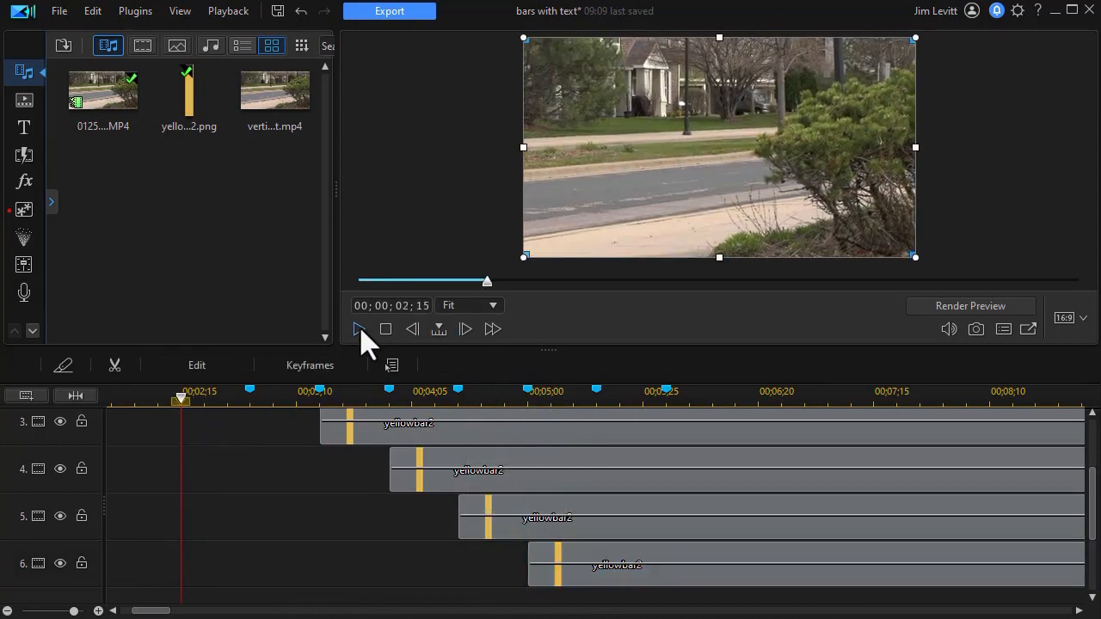
- Preview the animation, then drag the sixth yellow bar beside the others in the frame
left_click(357, 329)
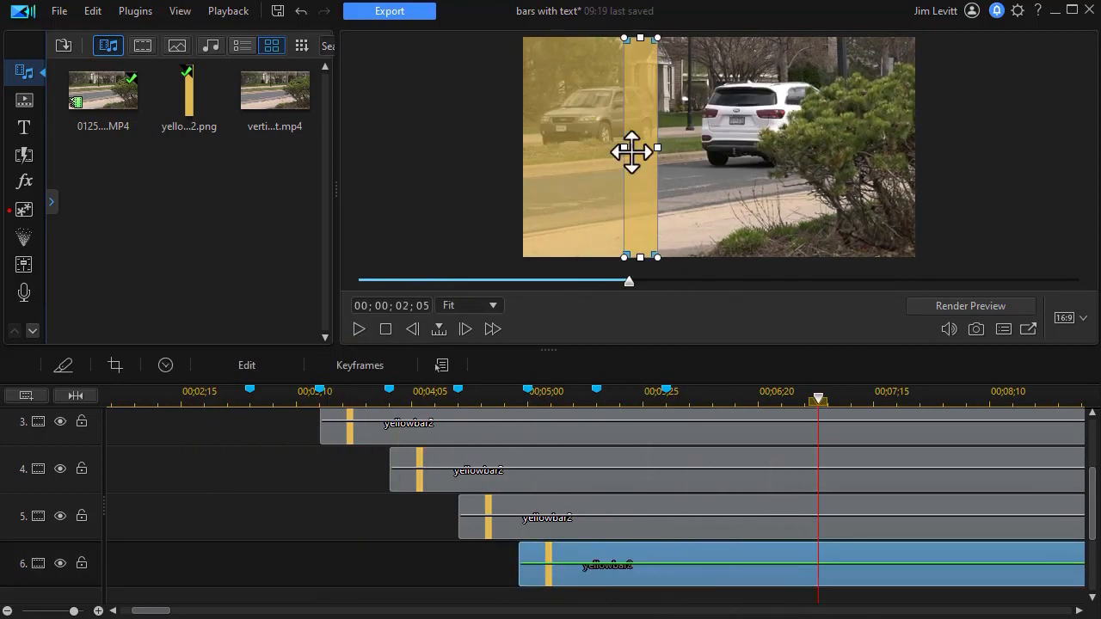
left_click_drag(633, 151, 674, 155)
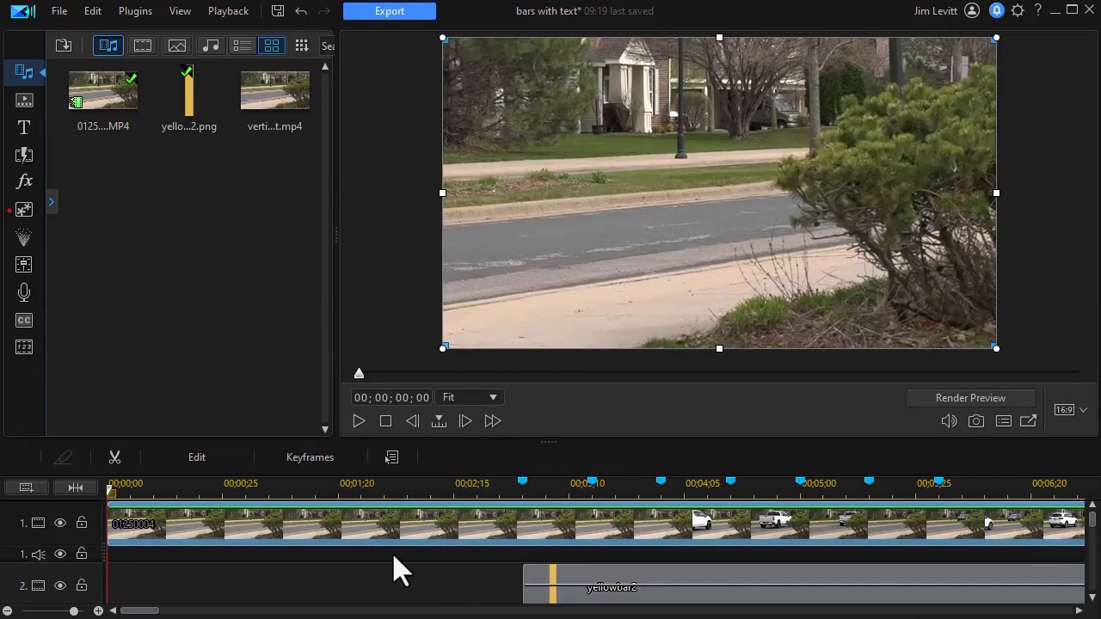
mouse_move(454, 430)
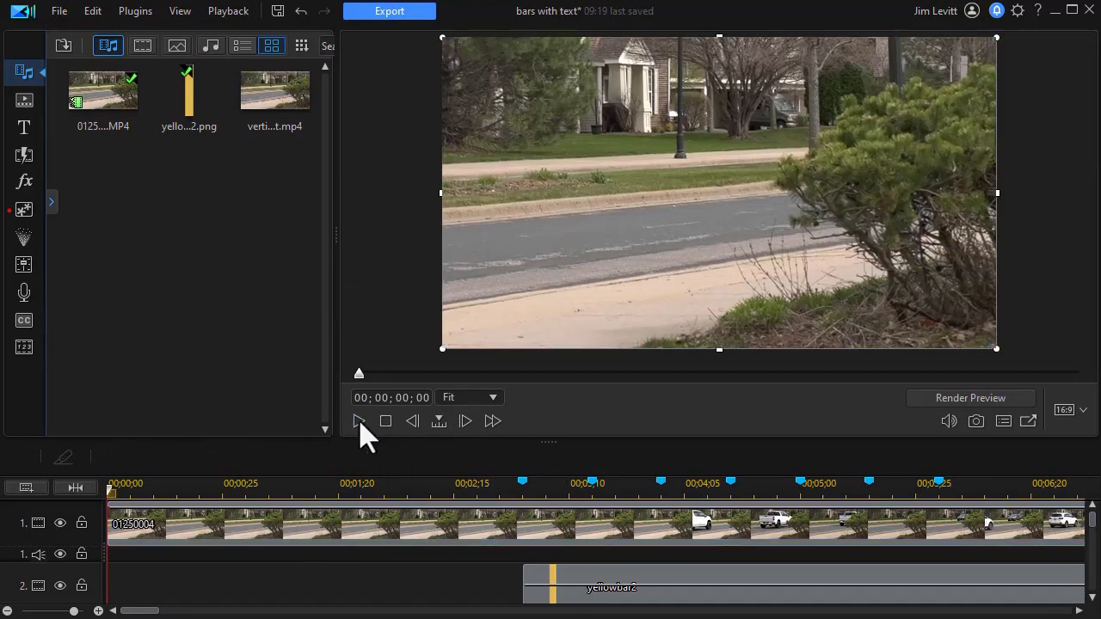
left_click(357, 422)
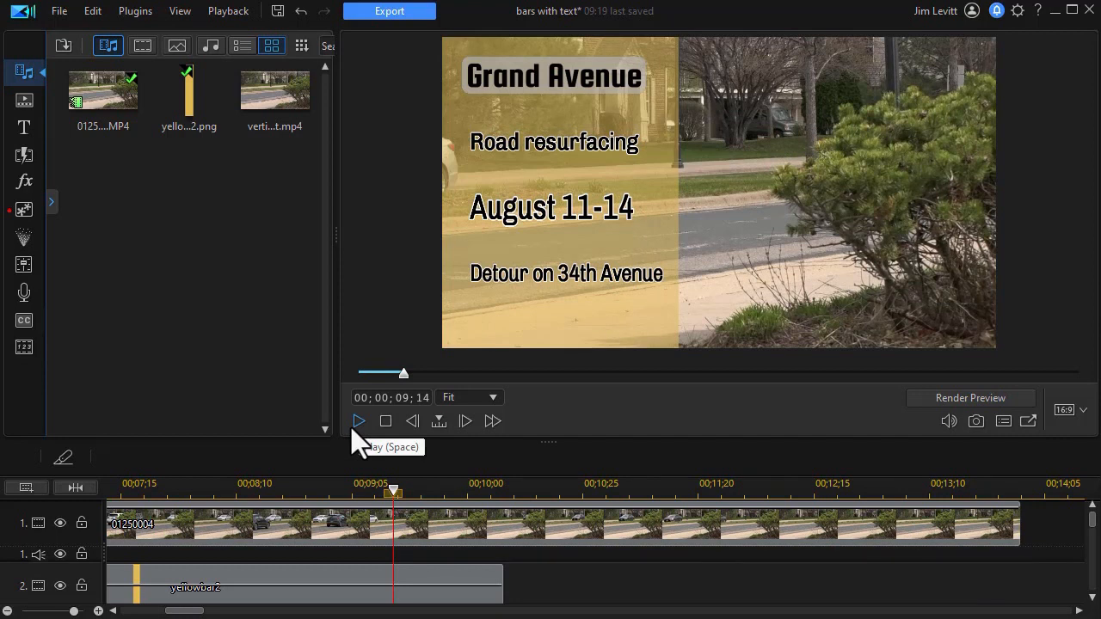
mouse_move(675, 611)
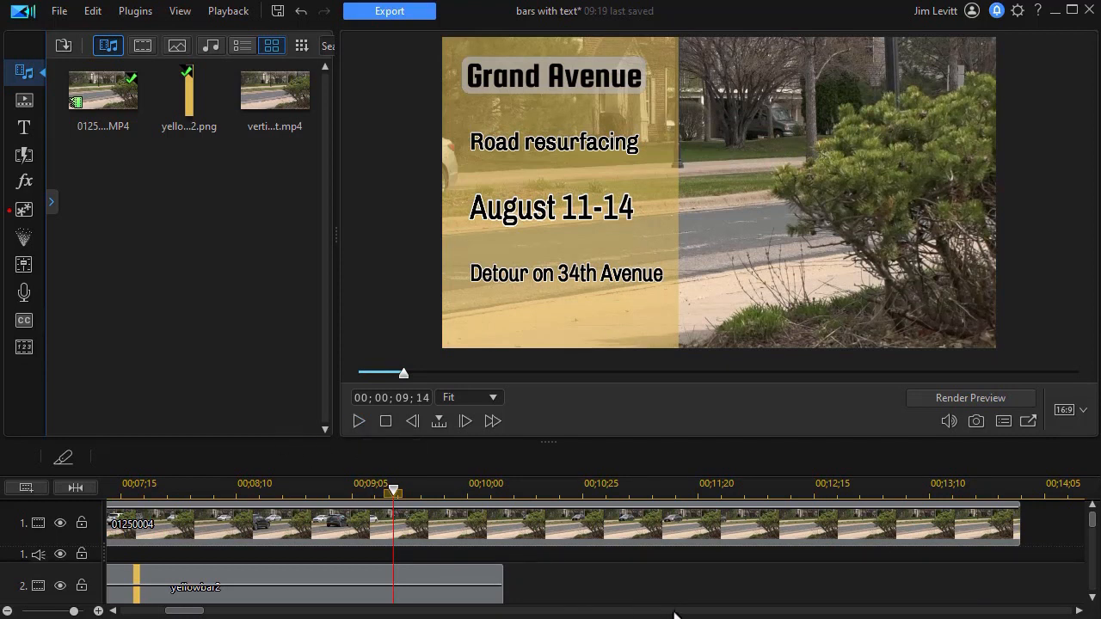